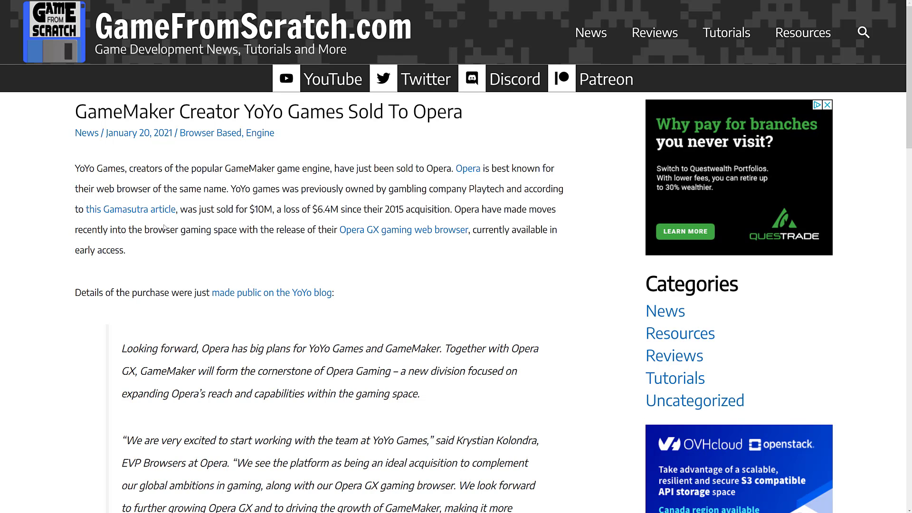
Scroll through the YoYo Games sale and free GameMaker Studio 2 articles
scroll(down, 3)
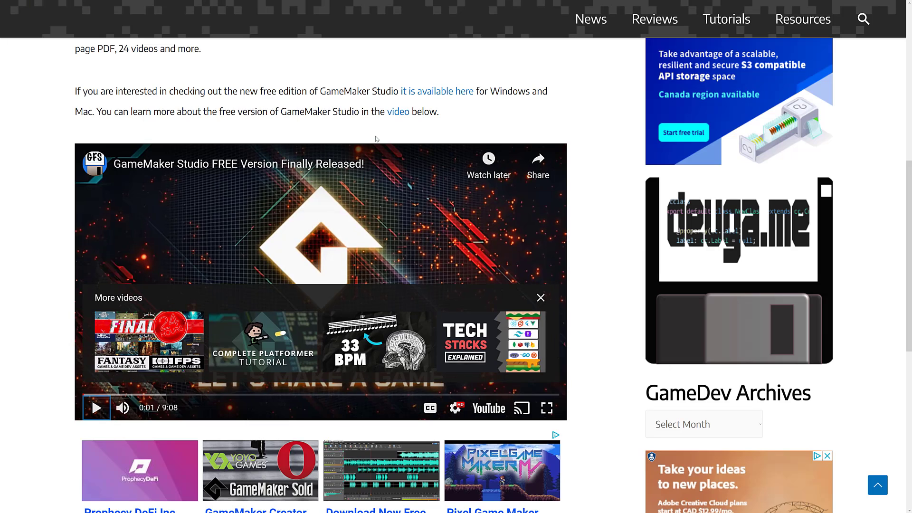
scroll(up, 3)
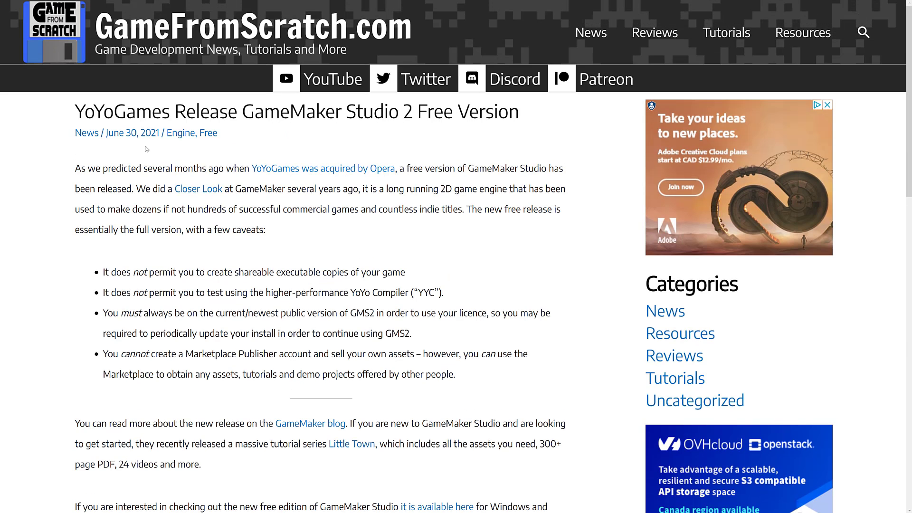
mouse_move(185, 163)
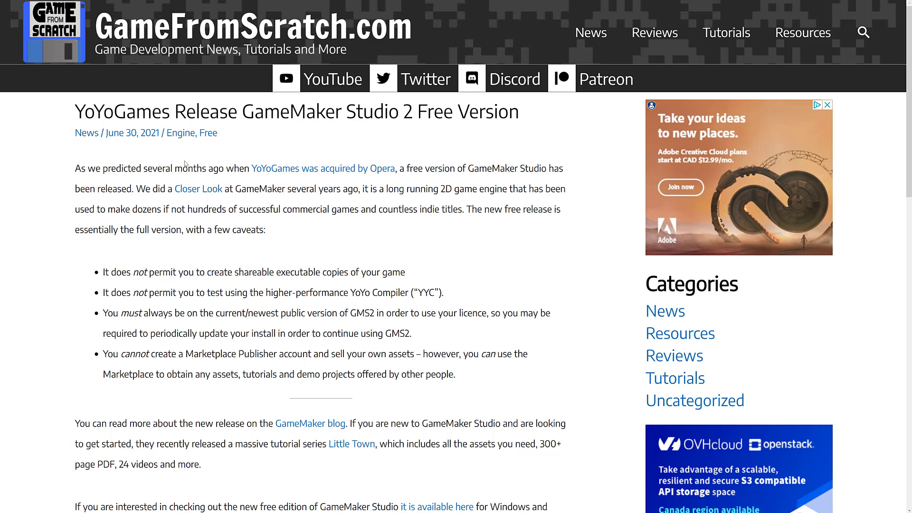
mouse_move(290, 331)
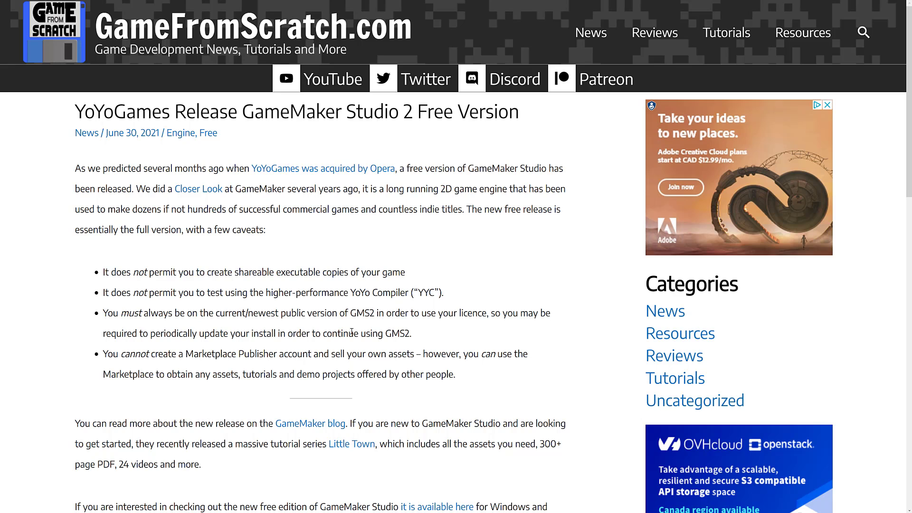
mouse_move(428, 278)
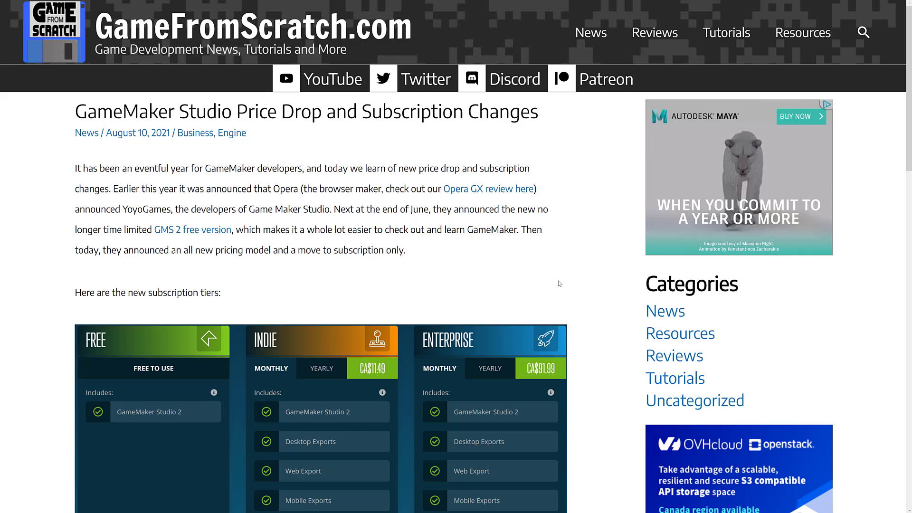
Scroll to the subscription tiers chart, then show Opera's GXC press release fullscreen
scroll(down, 3)
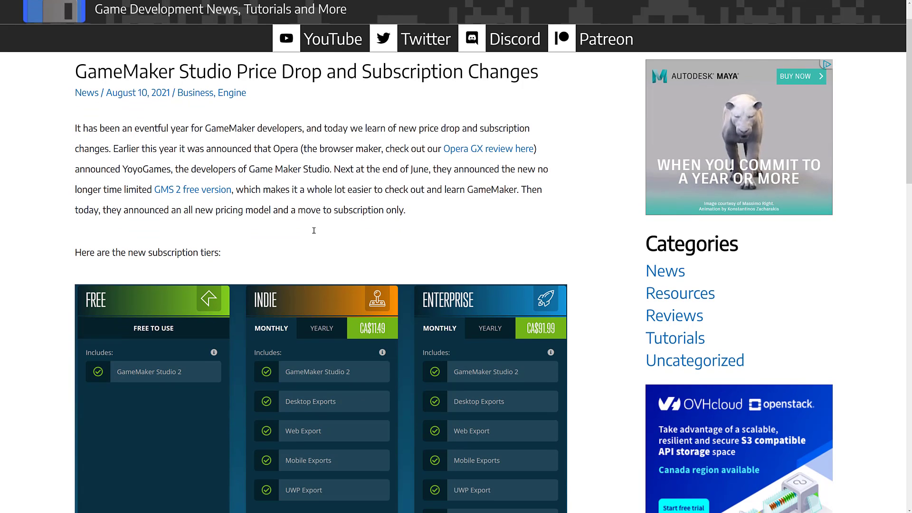
scroll(down, 3)
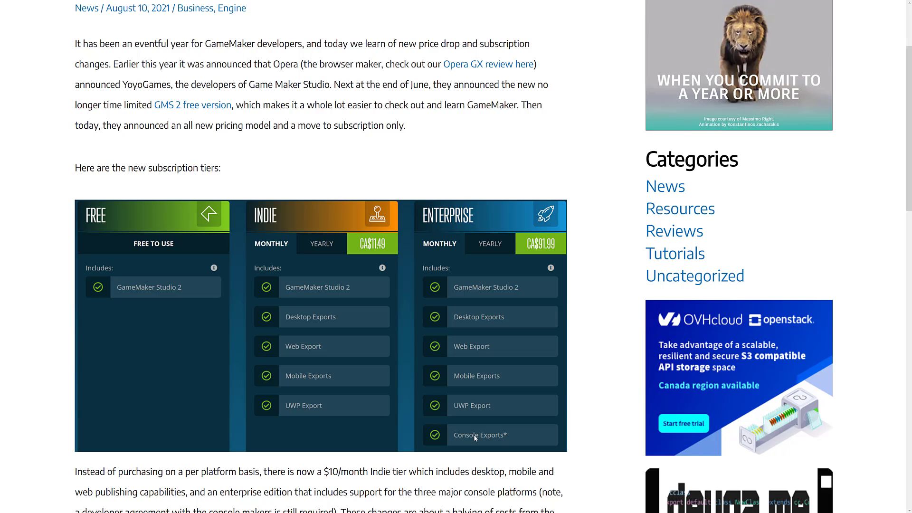
mouse_move(492, 443)
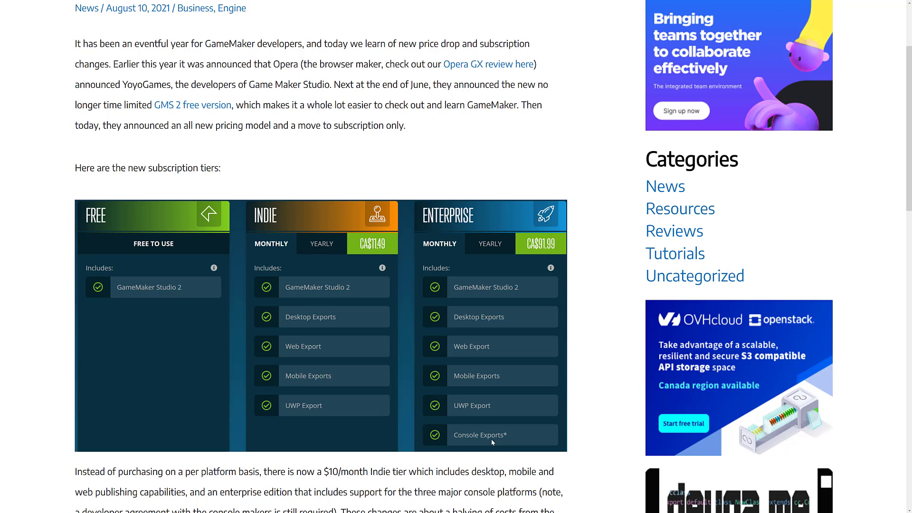
mouse_move(348, 332)
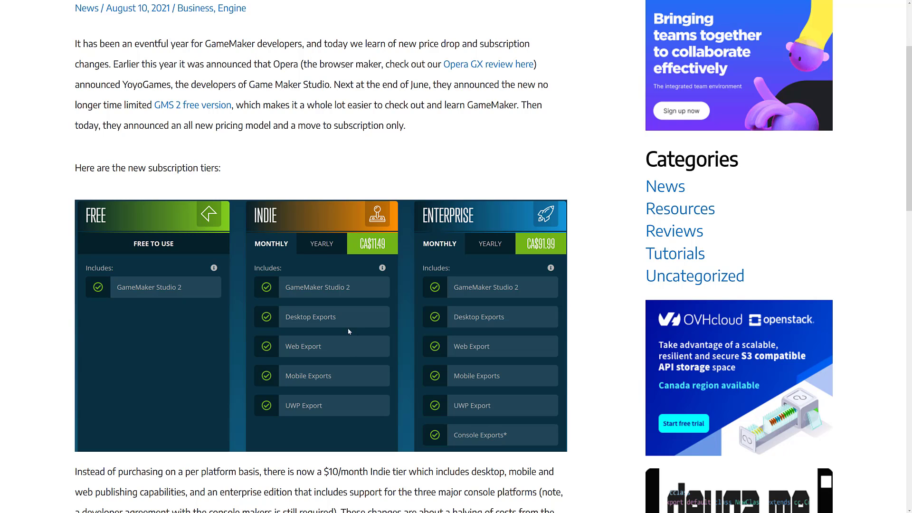
mouse_move(277, 343)
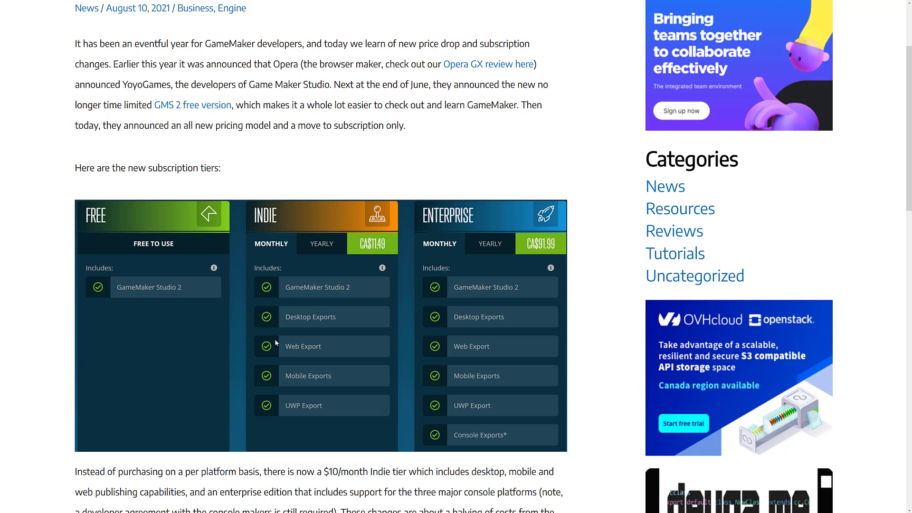
mouse_move(87, 248)
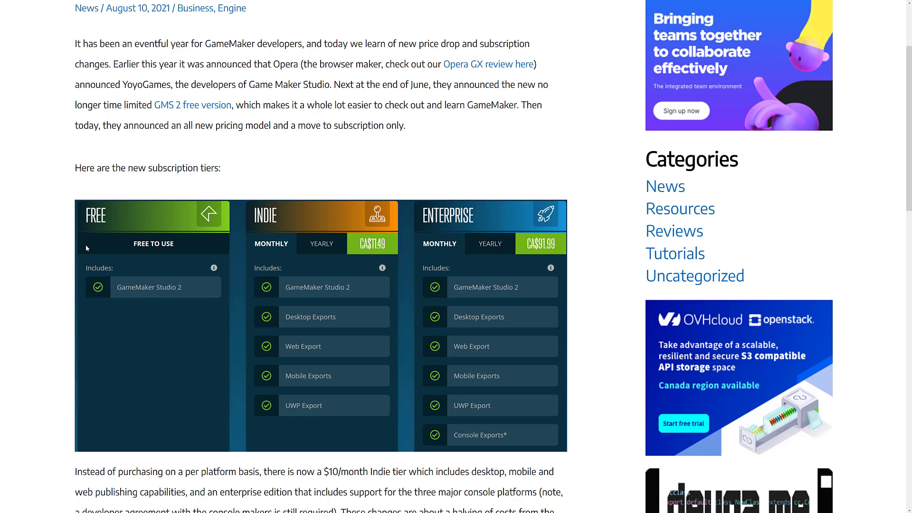
mouse_move(373, 146)
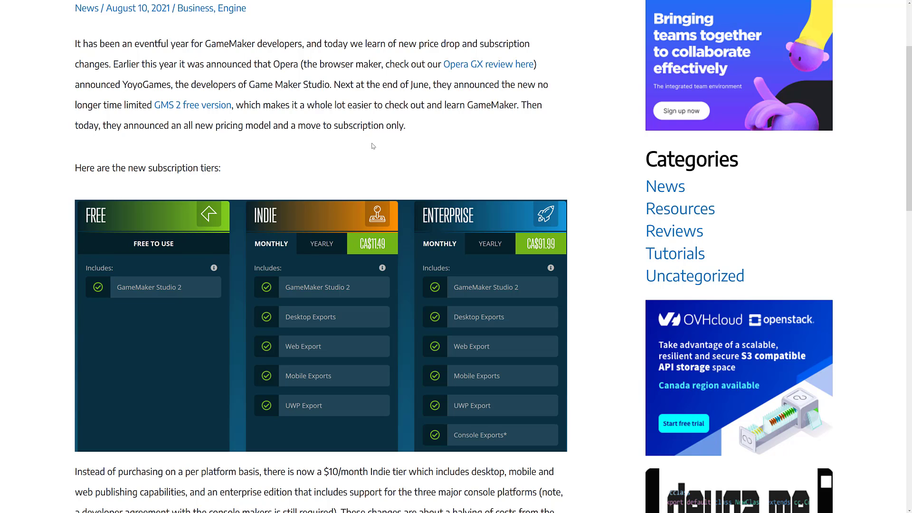
key(F11)
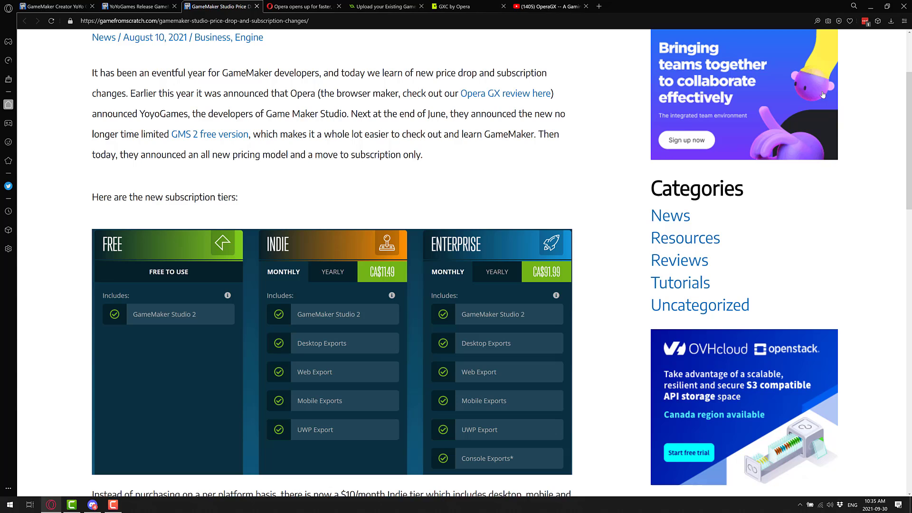
mouse_move(459, 154)
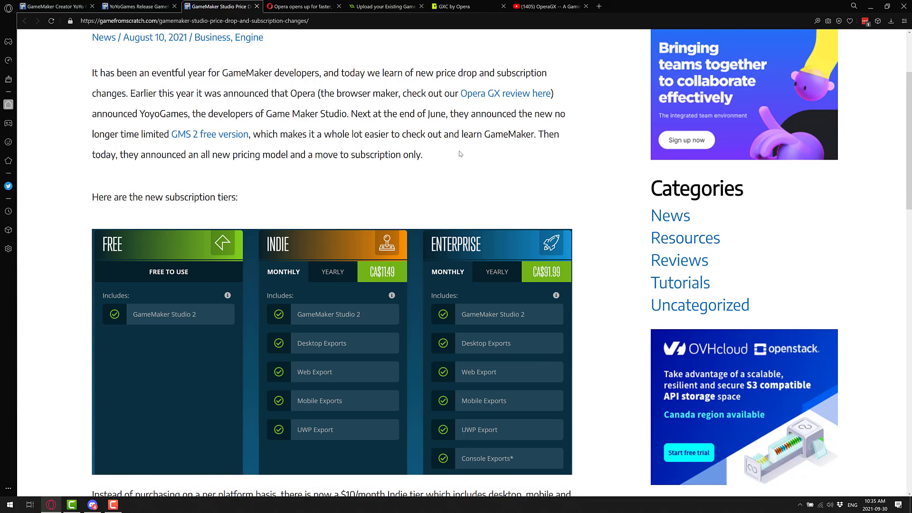
key(f11)
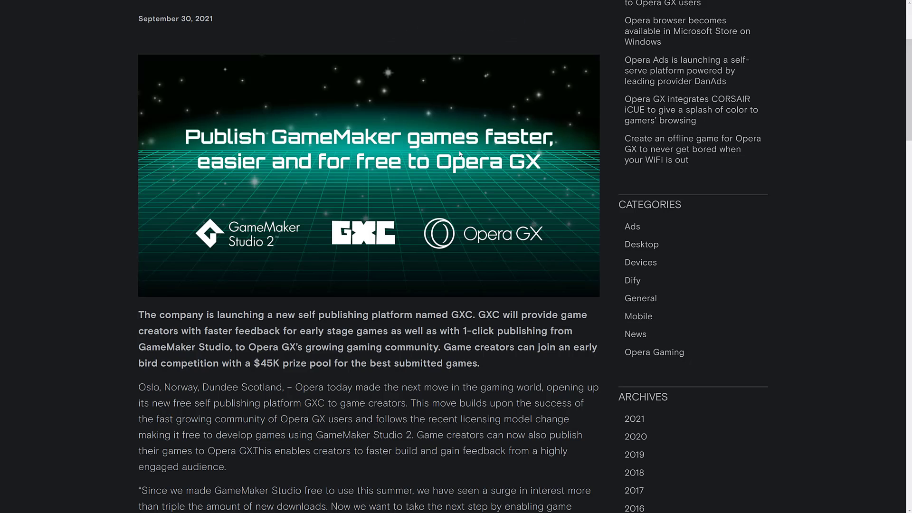
mouse_move(345, 313)
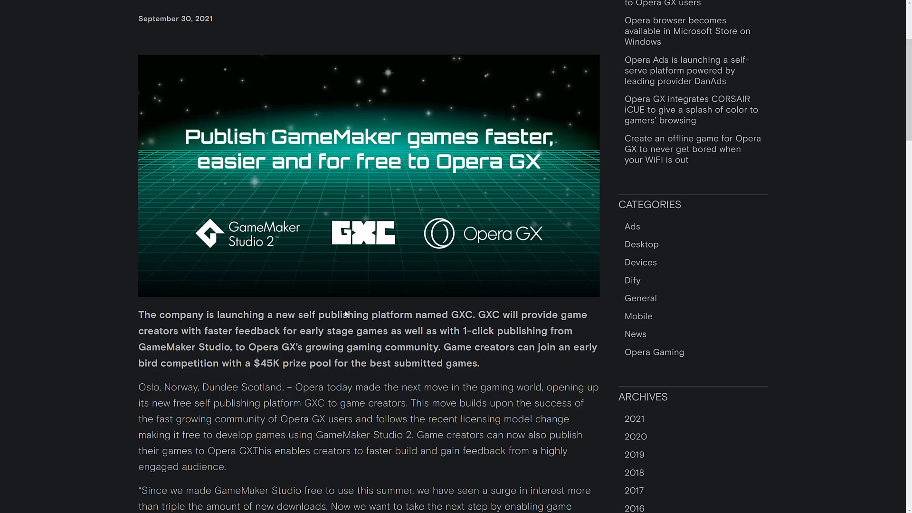
mouse_move(355, 357)
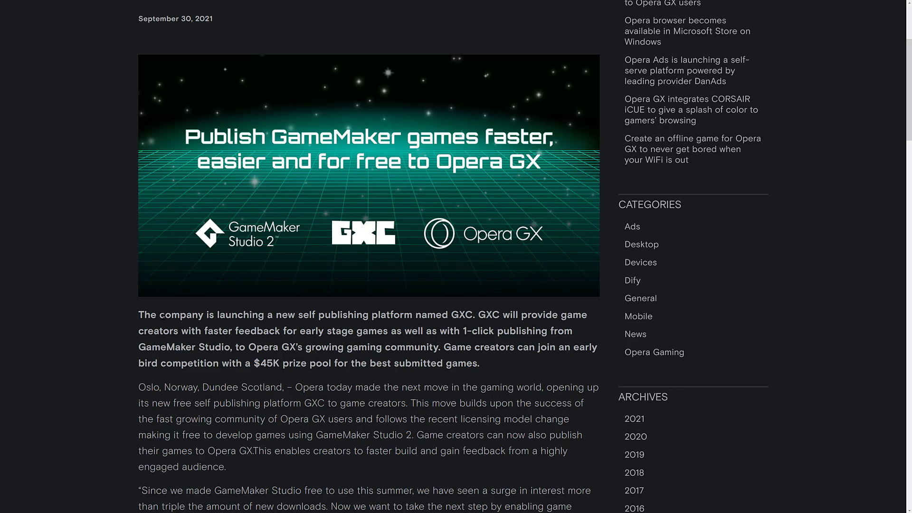
mouse_move(357, 396)
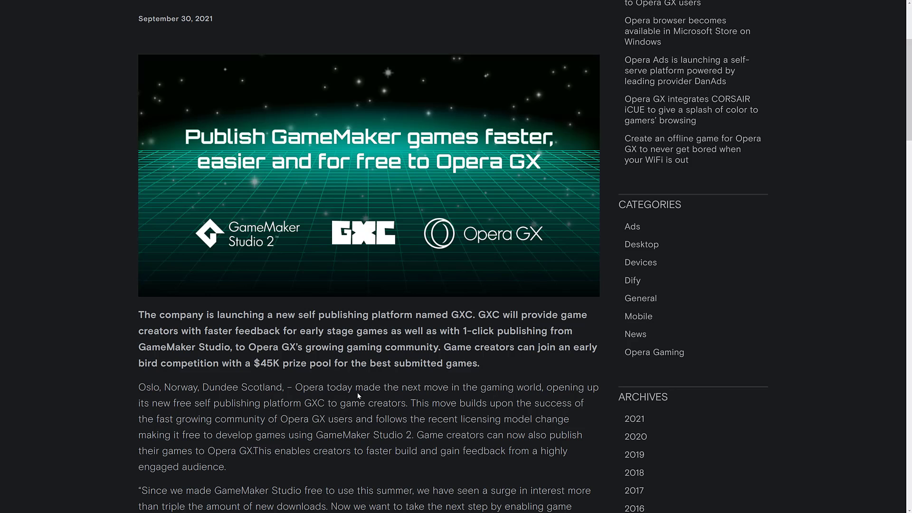
Scroll the GXC release down to the Community Showcase Competition's $1,000 prizes and deadline
scroll(down, 3)
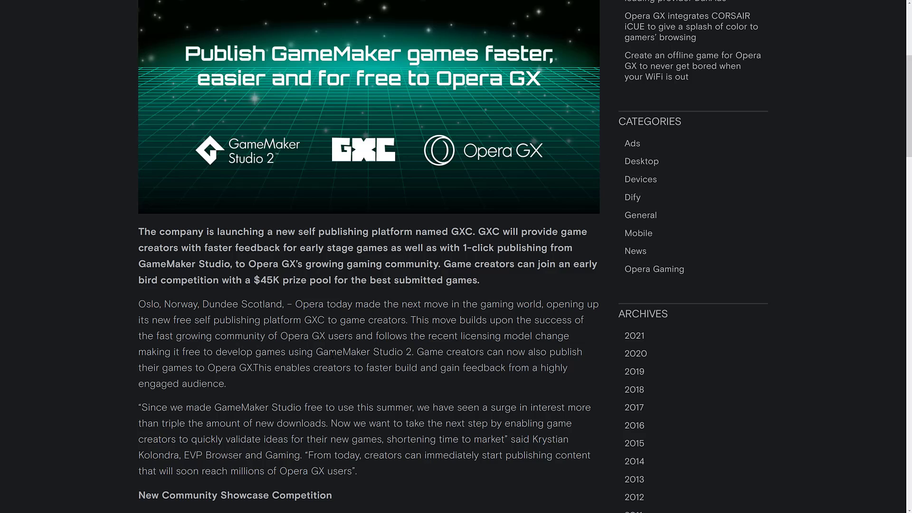
scroll(down, 3)
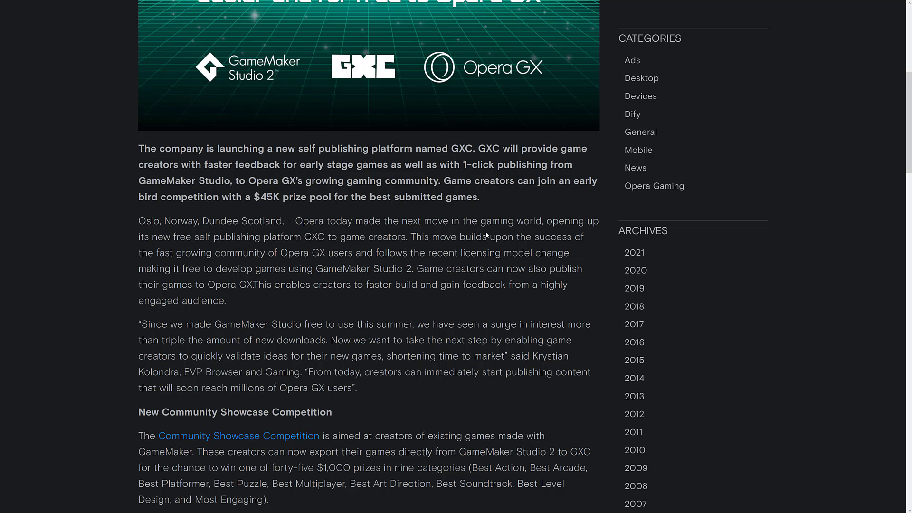
scroll(down, 3)
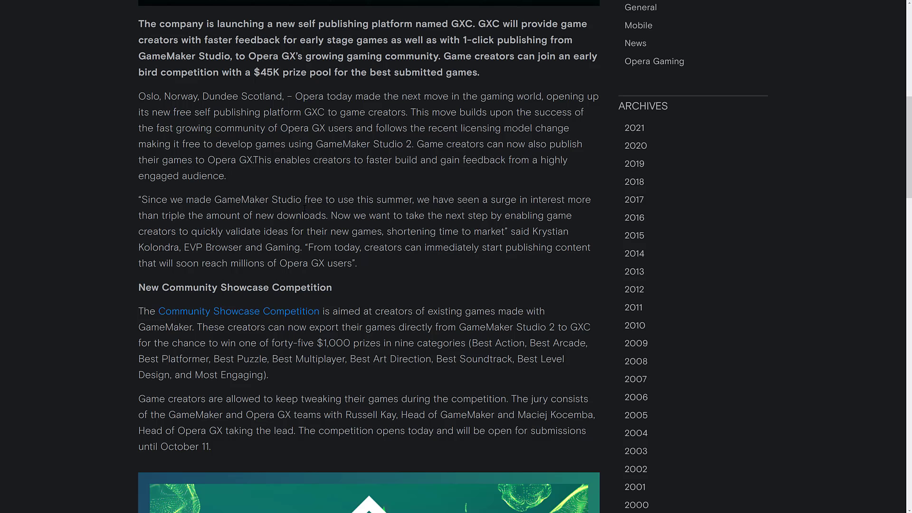
mouse_move(335, 274)
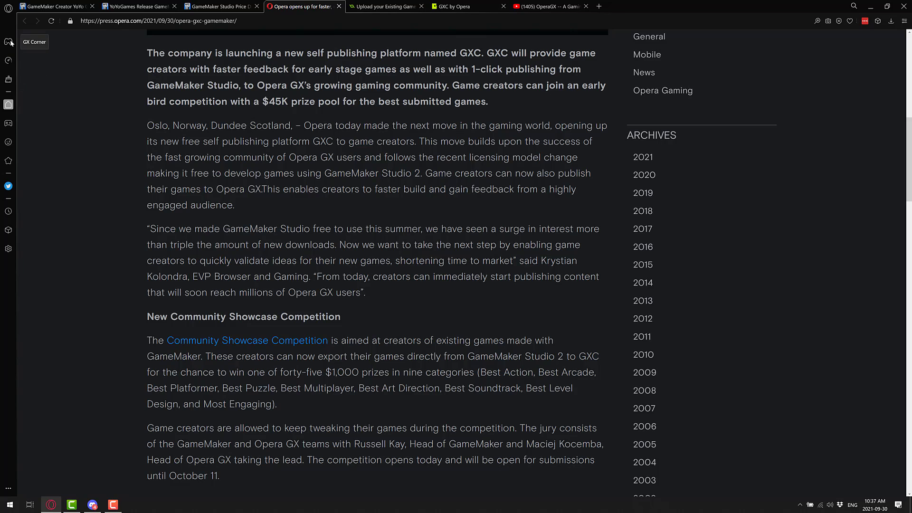
mouse_move(9, 79)
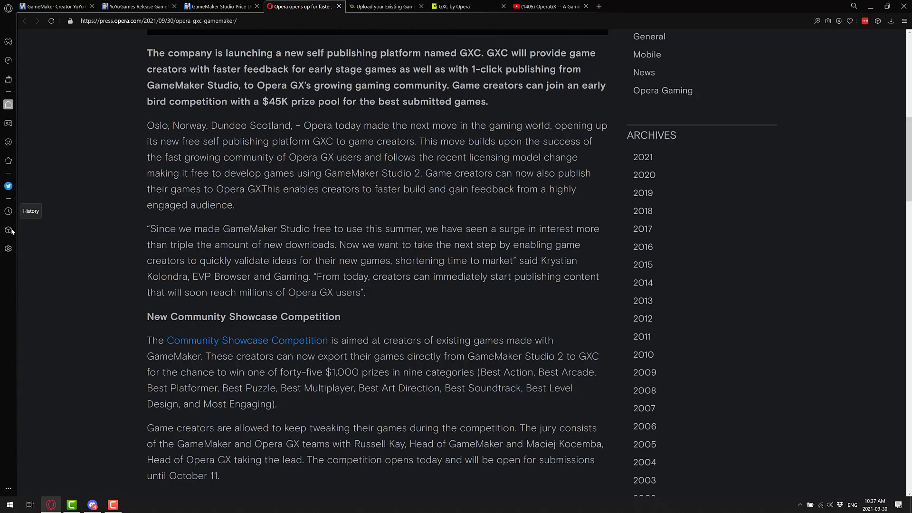
mouse_move(14, 80)
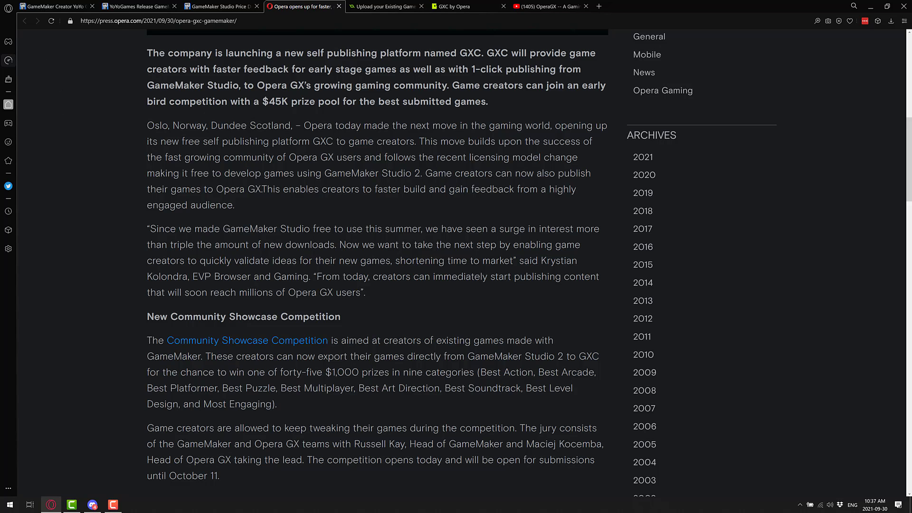
click(632, 6)
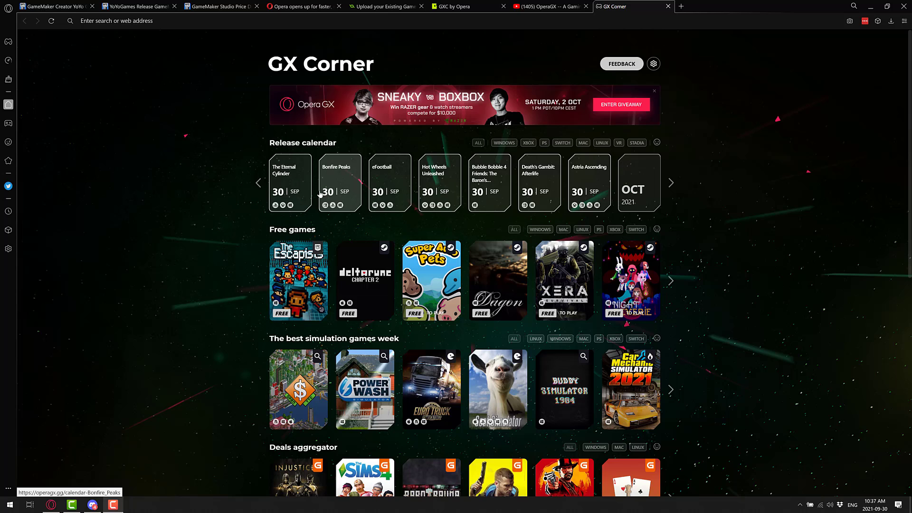
mouse_move(431, 280)
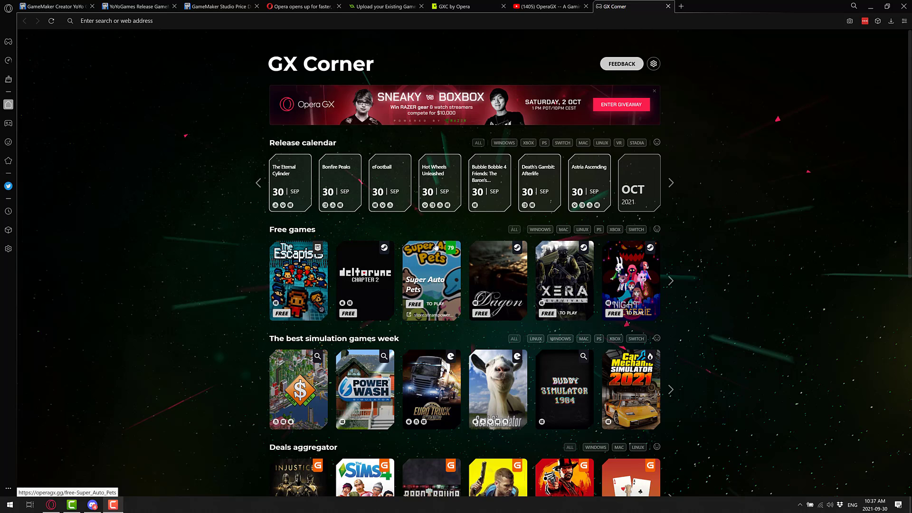
scroll(down, 3)
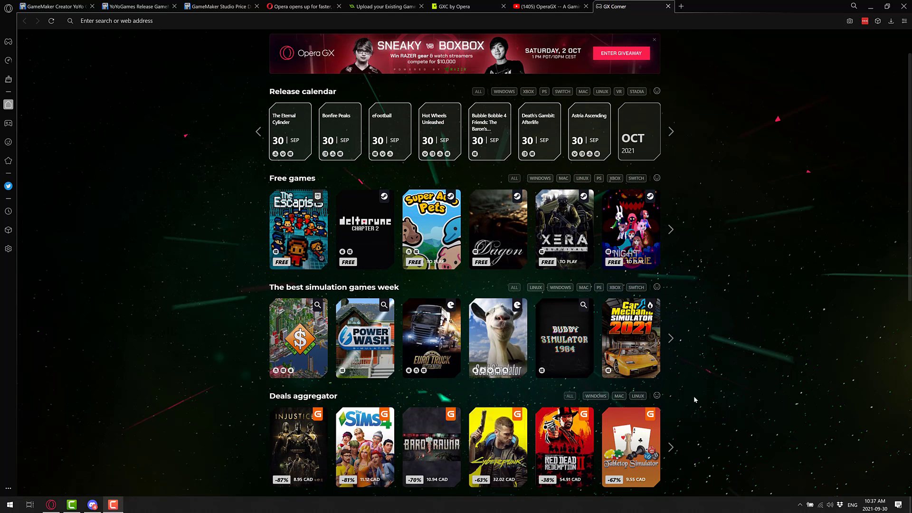
scroll(down, 3)
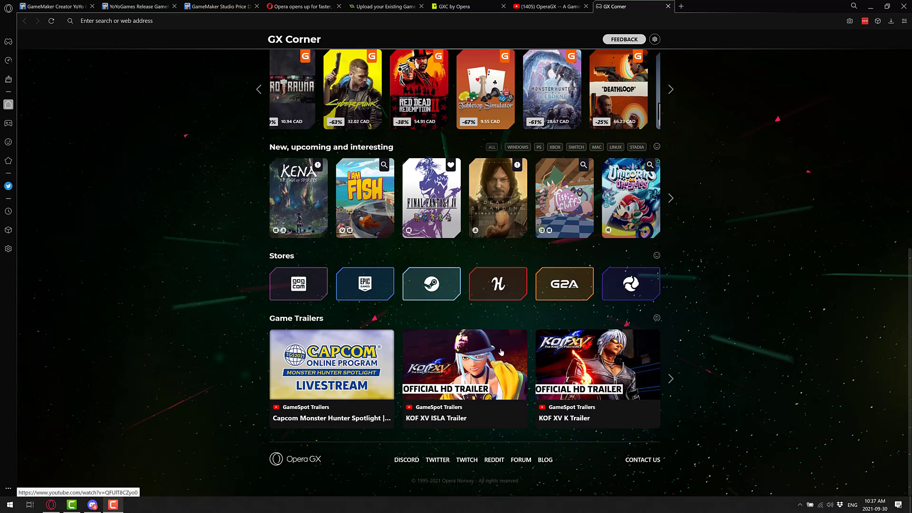
scroll(up, 3)
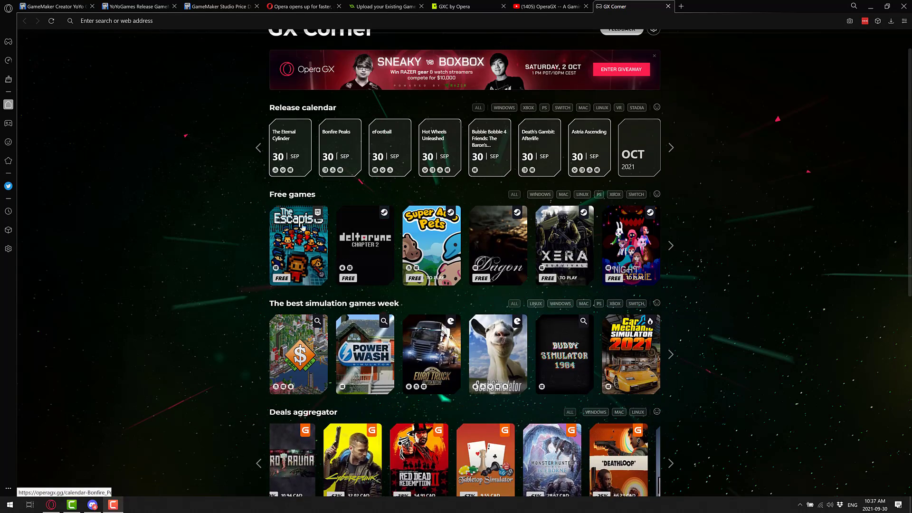
scroll(up, 3)
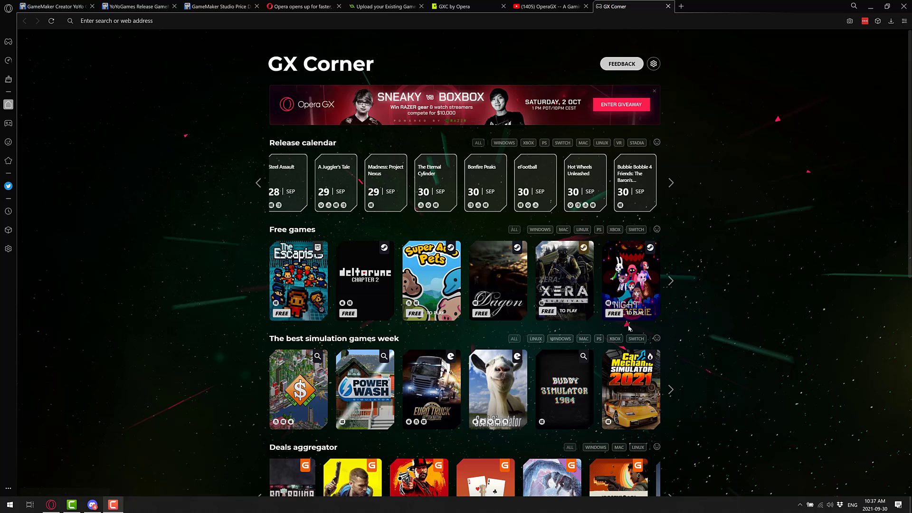
mouse_move(343, 280)
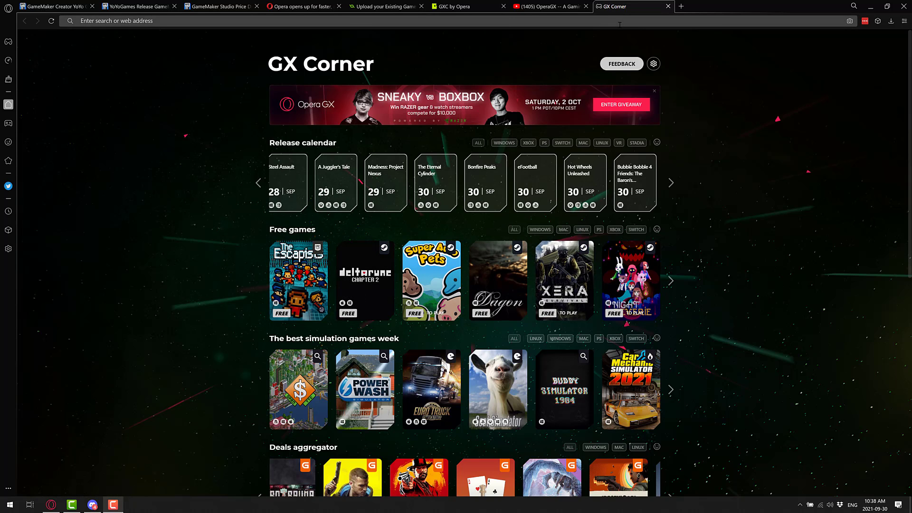
mouse_move(301, 6)
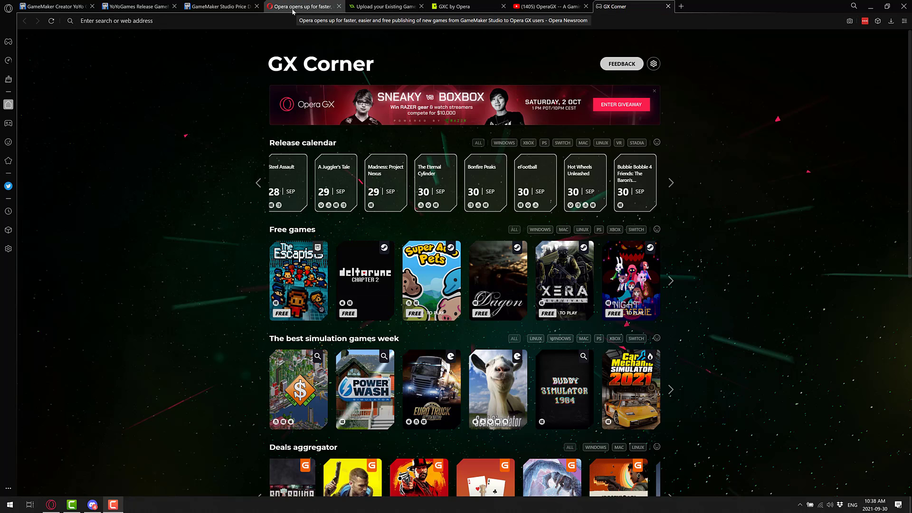
Switch to Opera Newsroom and read down through the GXC launch press release
click(300, 6)
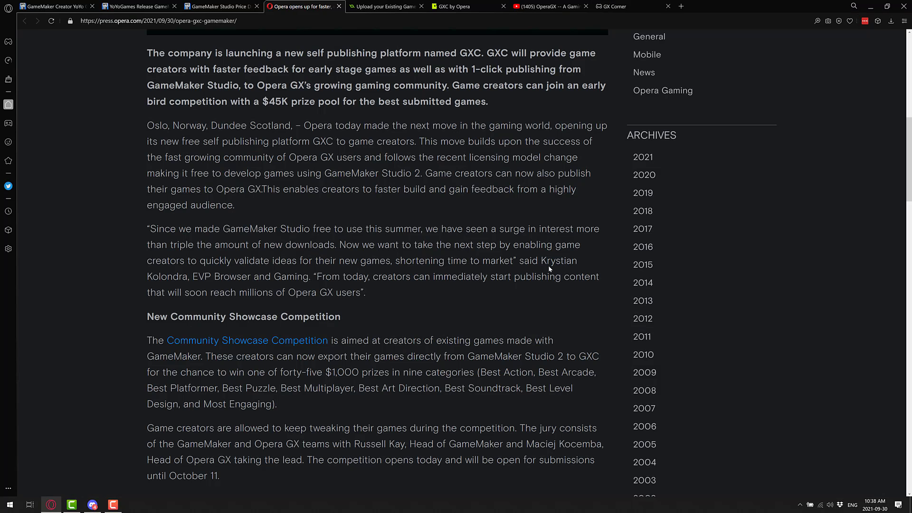
scroll(down, 3)
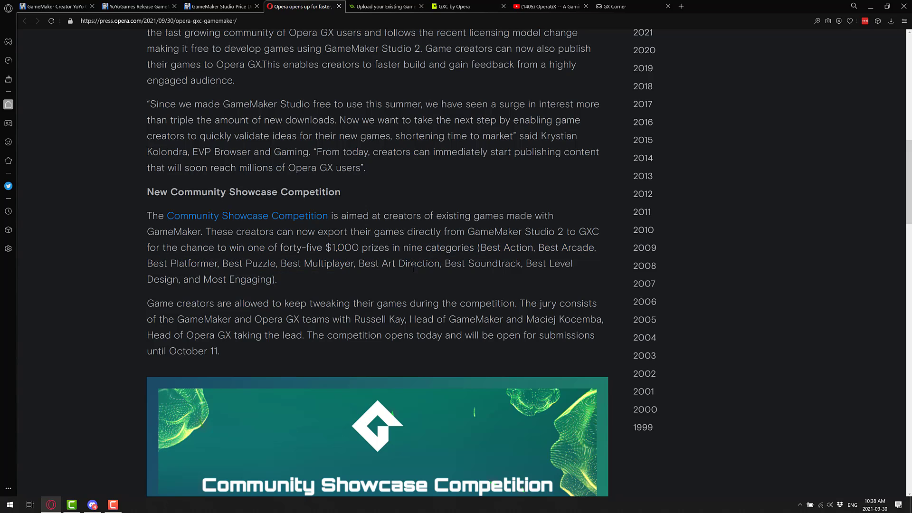
scroll(down, 3)
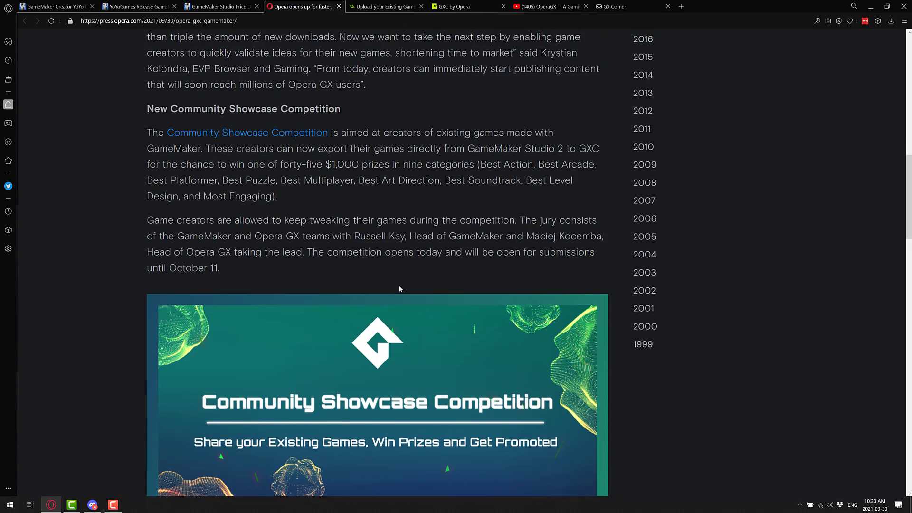
scroll(down, 3)
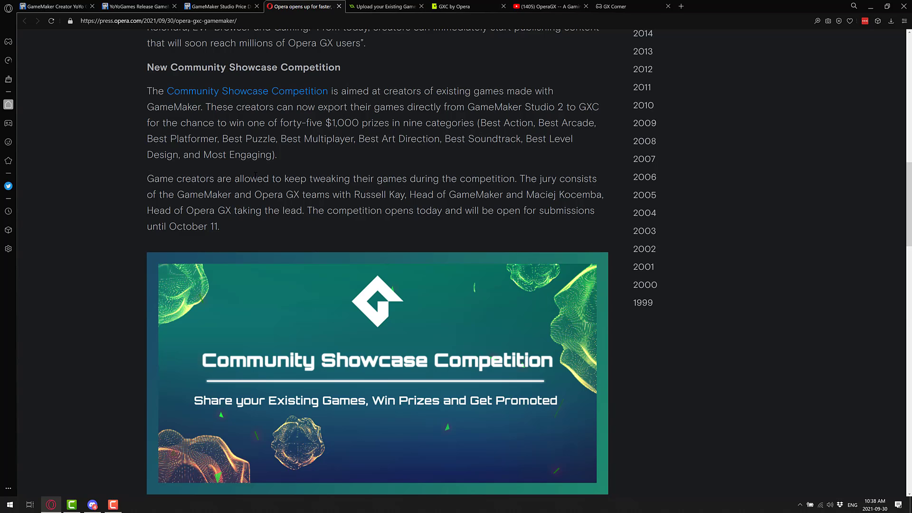
scroll(down, 3)
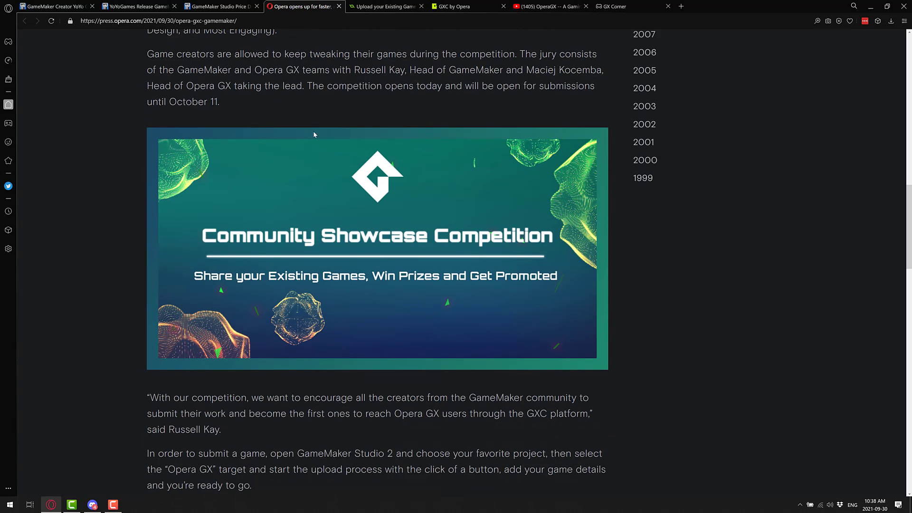
mouse_move(531, 100)
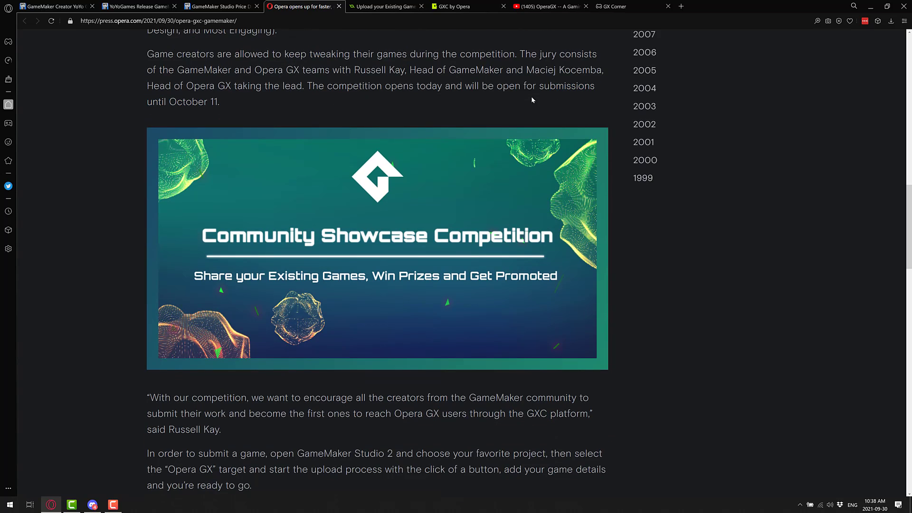
scroll(down, 3)
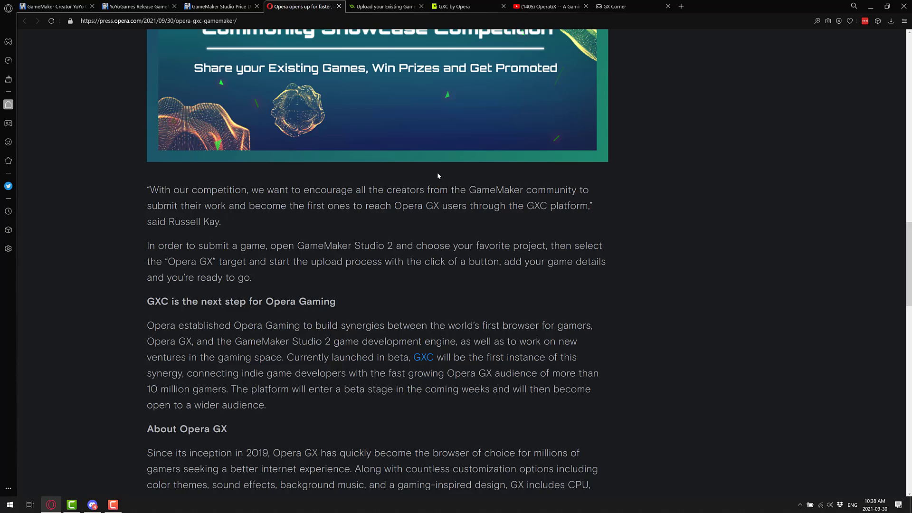
scroll(down, 3)
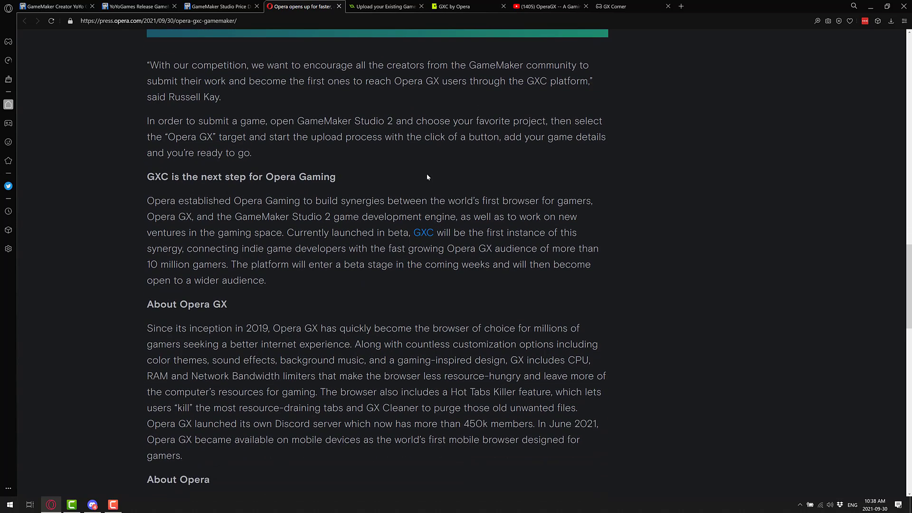
scroll(down, 3)
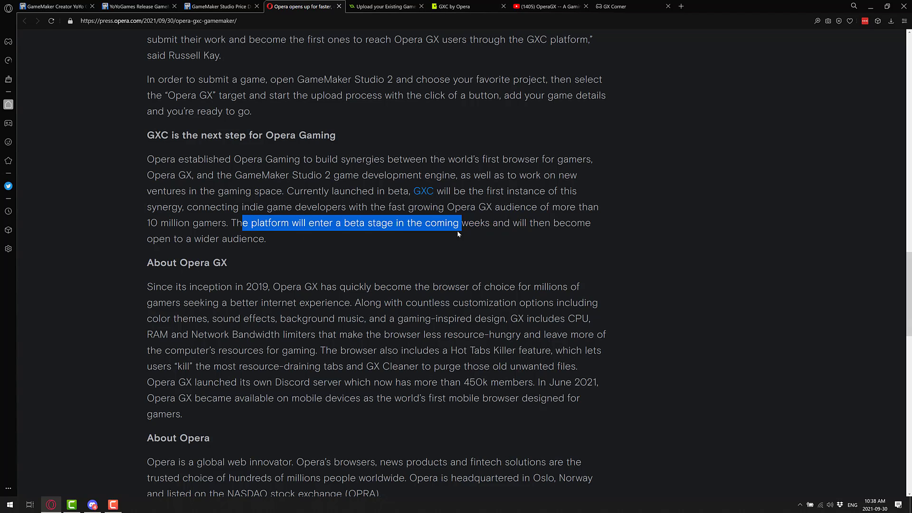
Finish the release, then view YoYo Games' Community Showcase Competition post
click(433, 242)
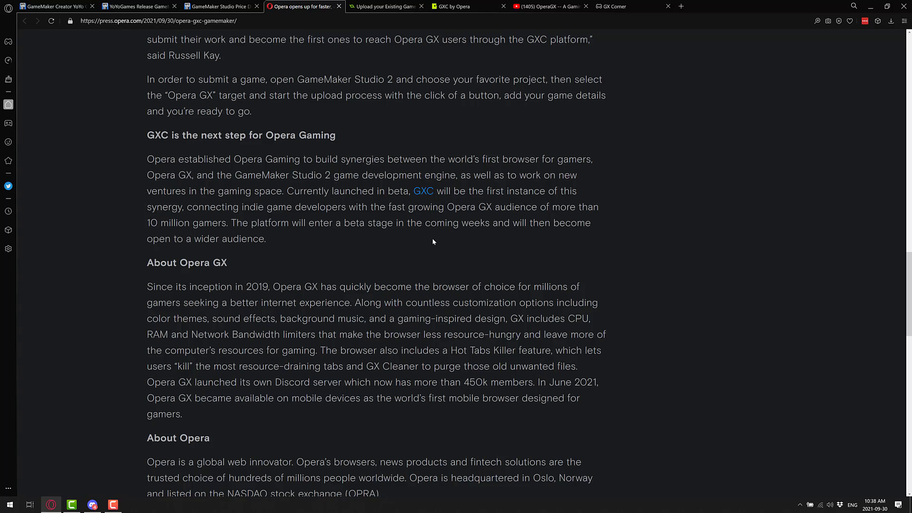
scroll(down, 3)
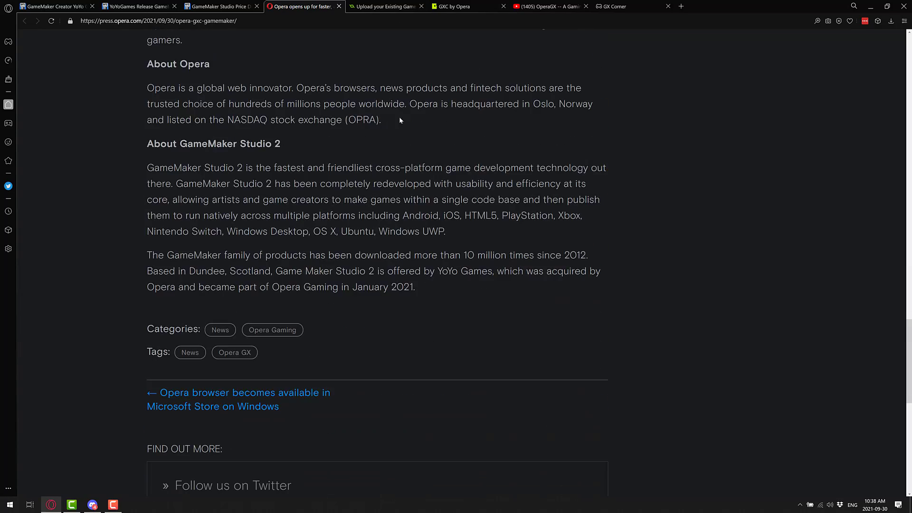
scroll(up, 3)
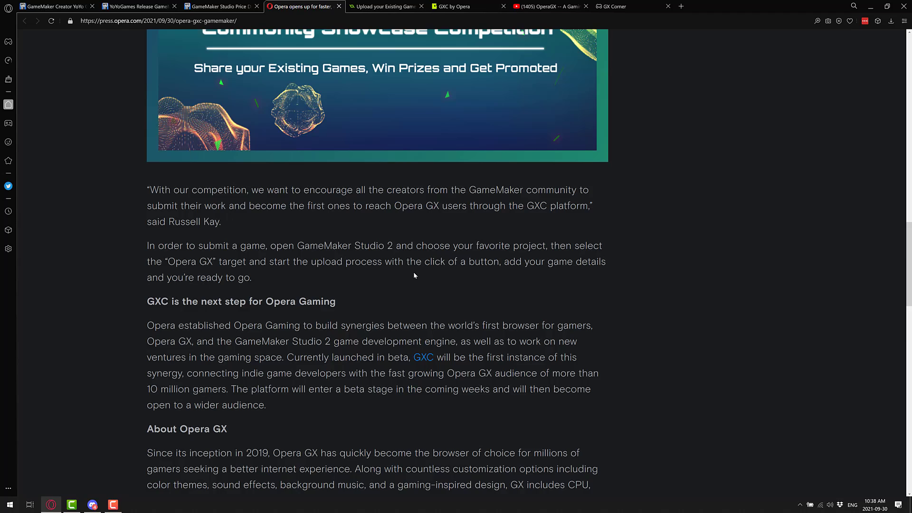
scroll(down, 3)
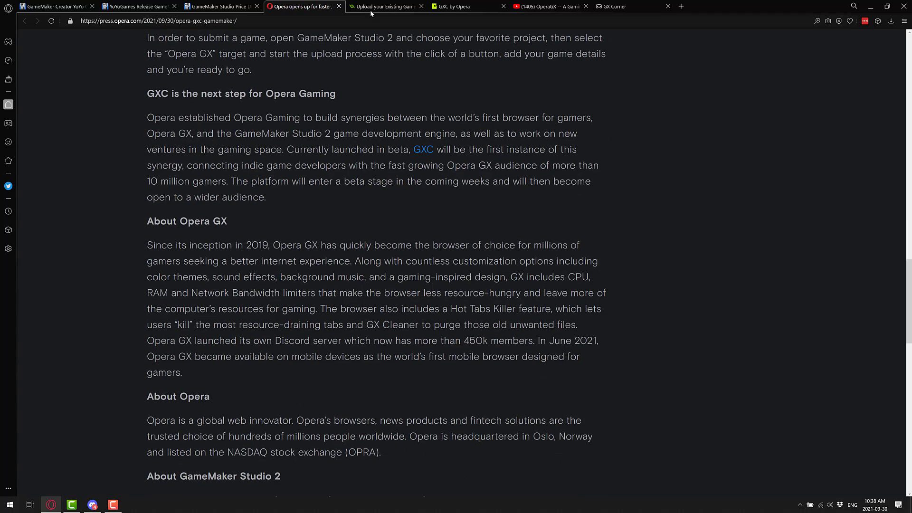
click(386, 6)
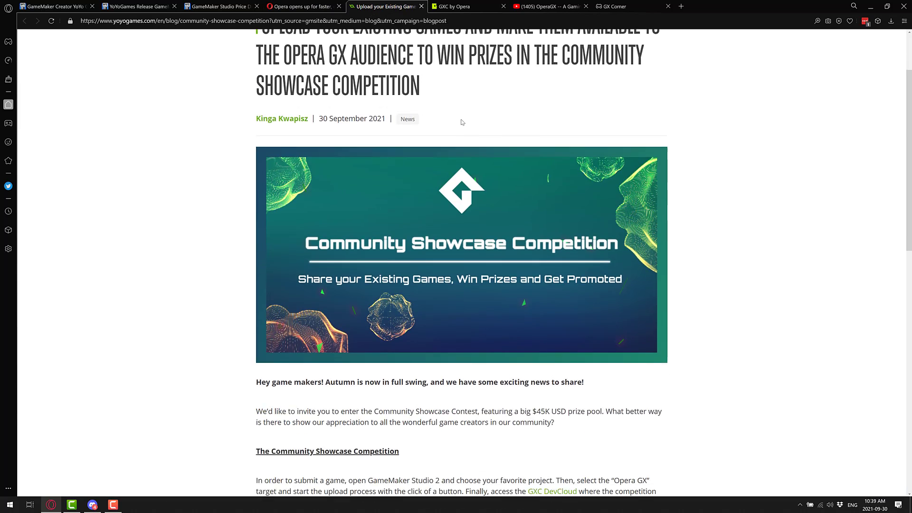
scroll(down, 3)
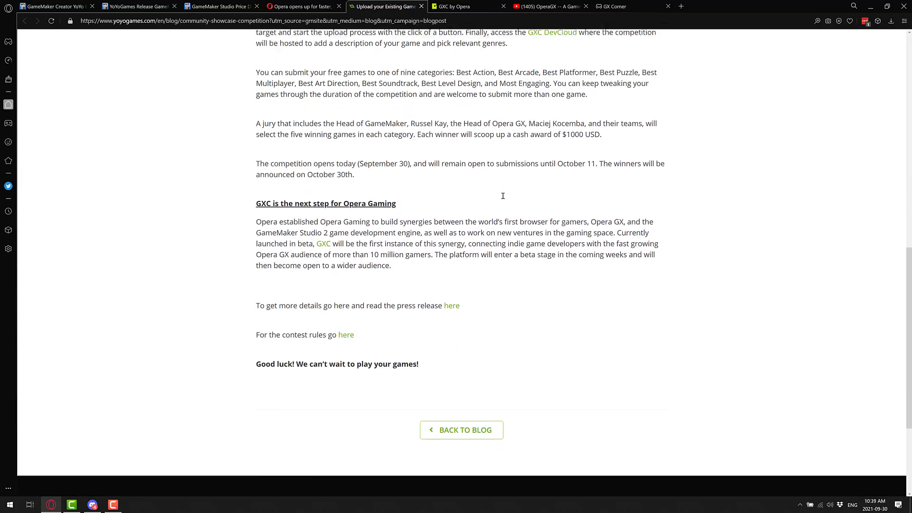
Follow the contest rules link and scroll through the Community Showcase terms and conditions
click(346, 334)
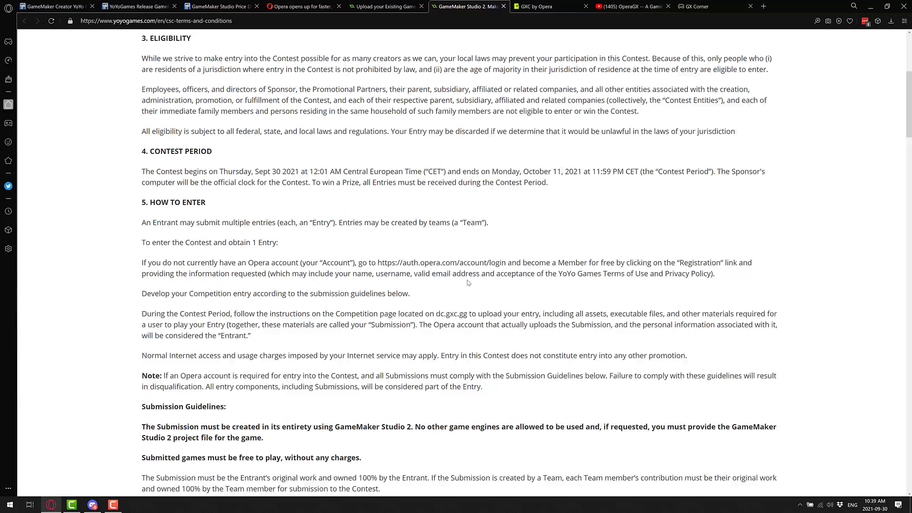
scroll(down, 3)
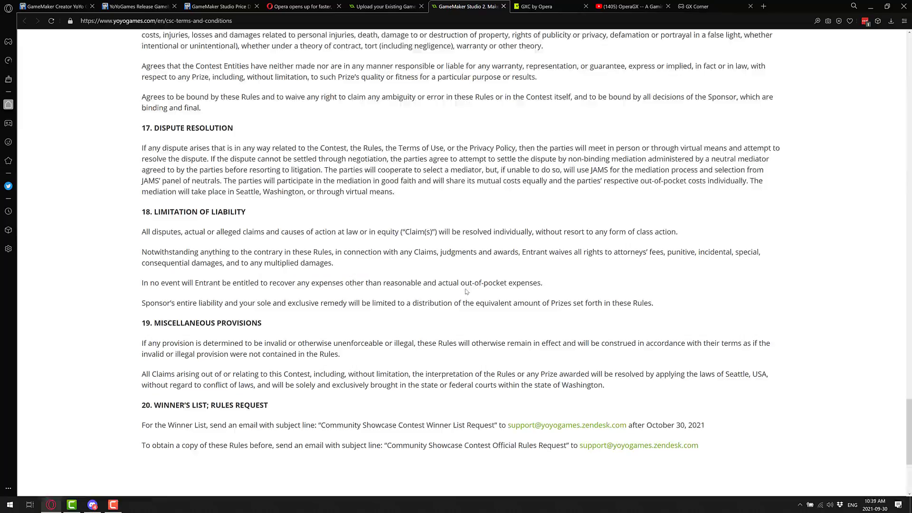
scroll(up, 3)
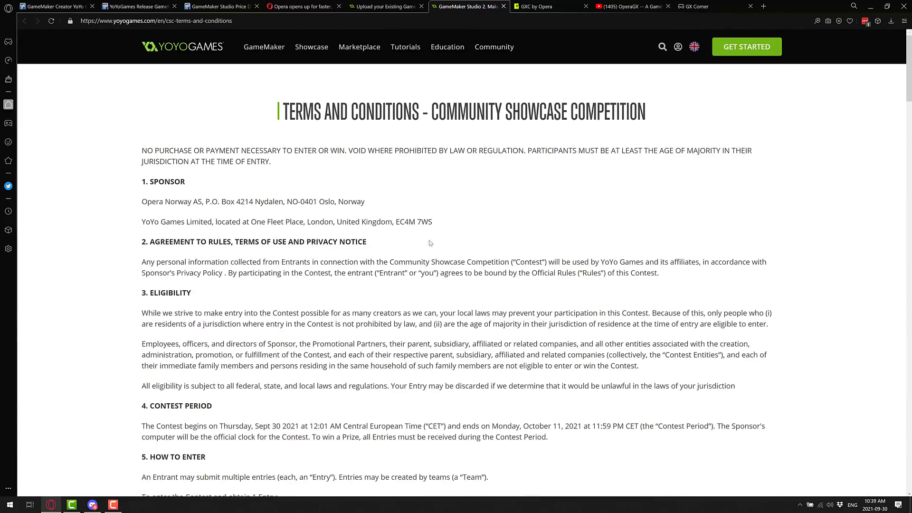
mouse_move(525, 217)
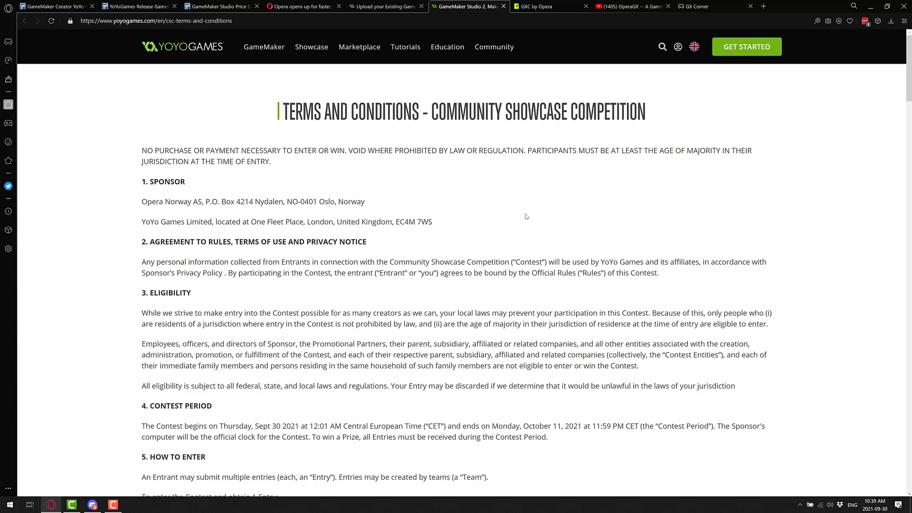
mouse_move(402, 258)
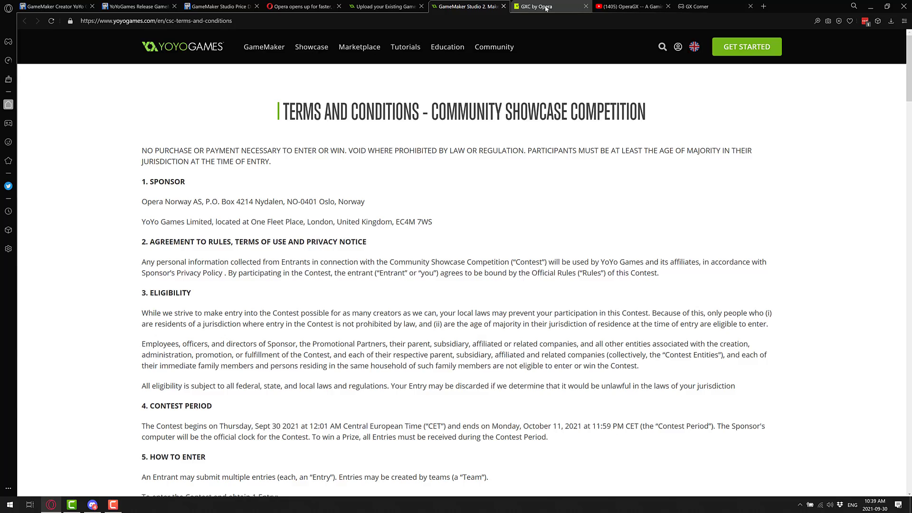
From the GXC by Opera page, follow creator sign-up through to the Opera account login
click(534, 6)
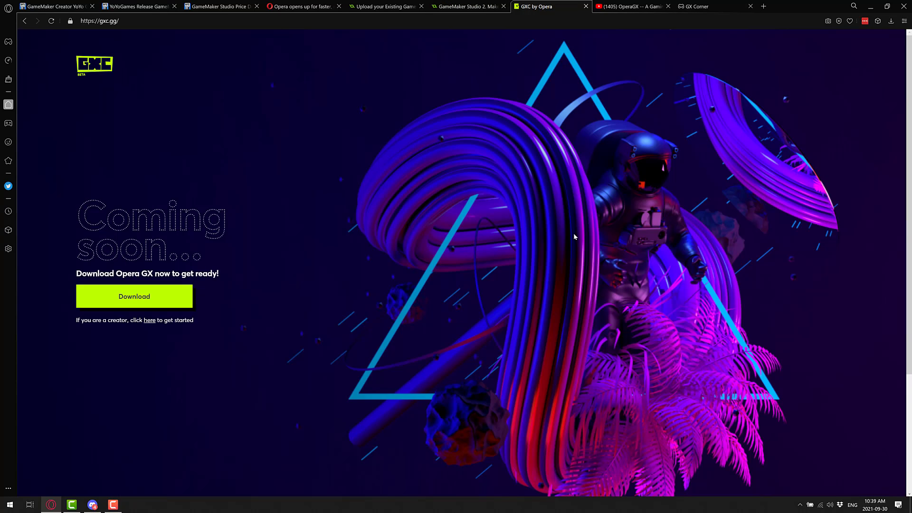
mouse_move(250, 42)
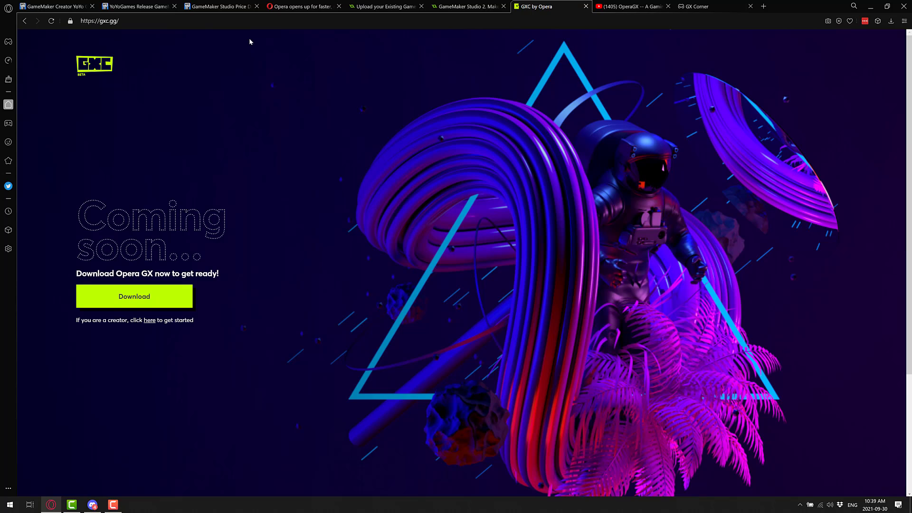
mouse_move(571, 145)
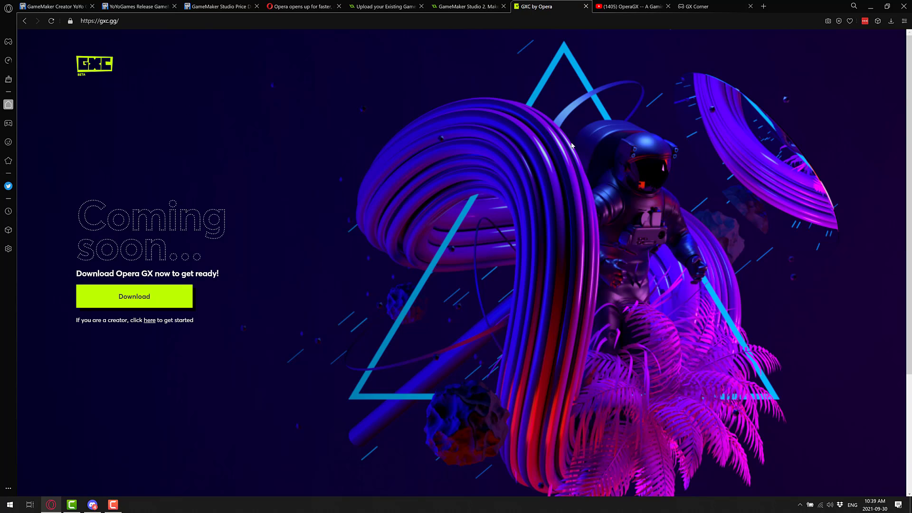
mouse_move(149, 320)
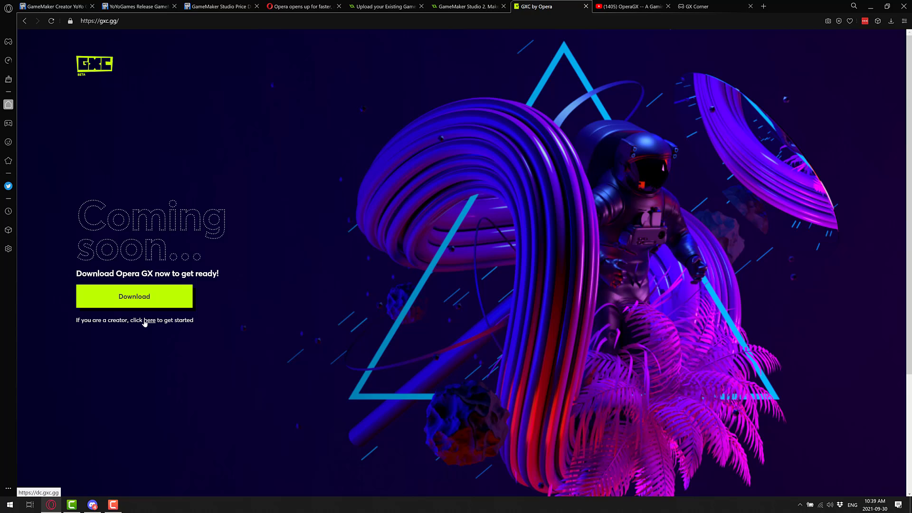
click(148, 320)
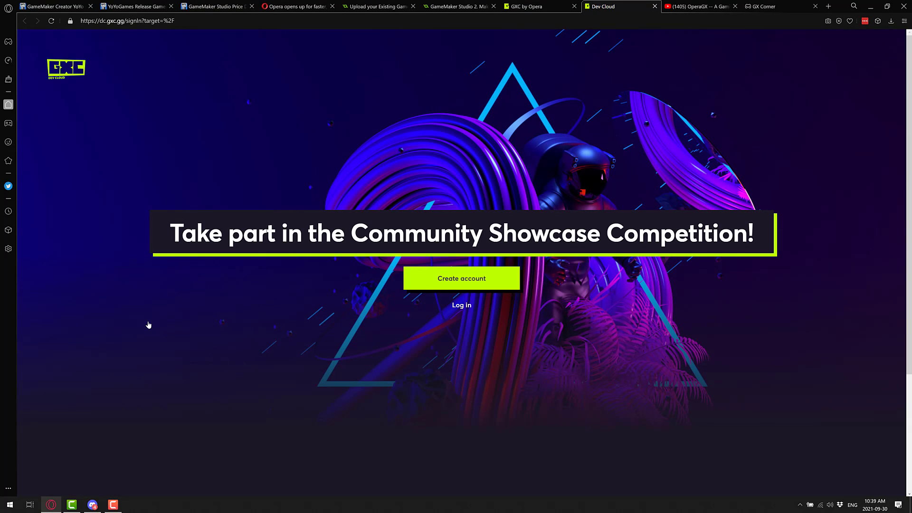
click(462, 278)
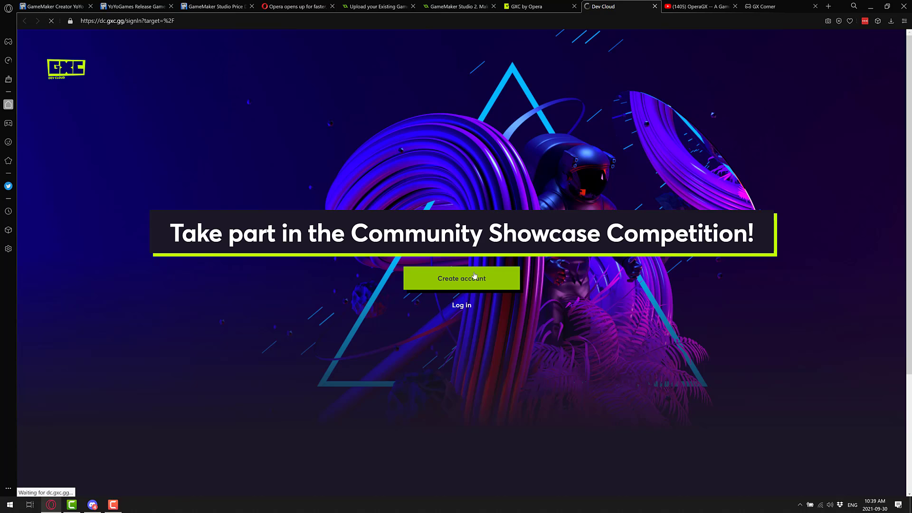
click(461, 305)
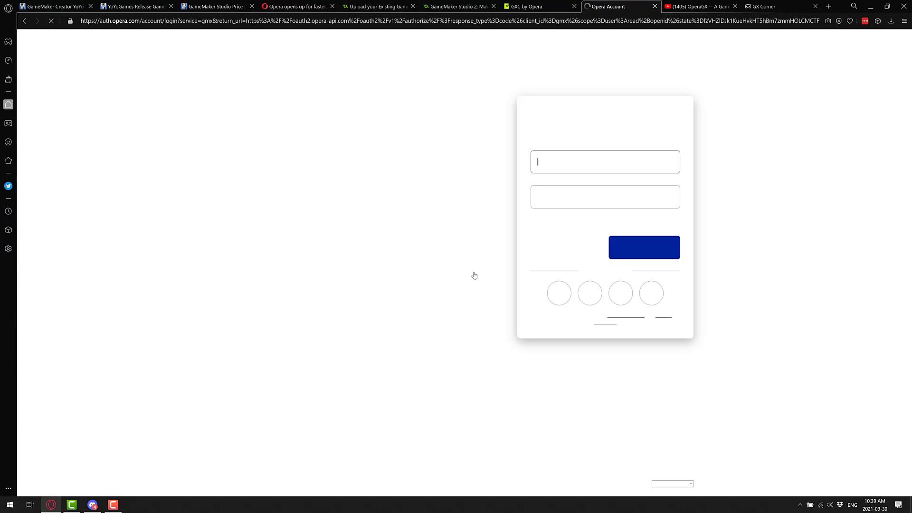
mouse_move(578, 234)
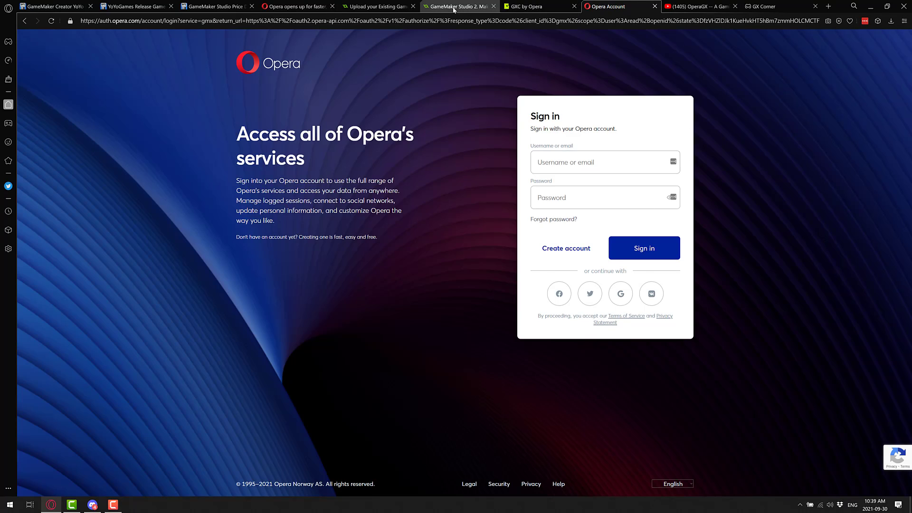
Revisit the competition post and Opera press release, ending on GXC's coming-soon page
click(378, 6)
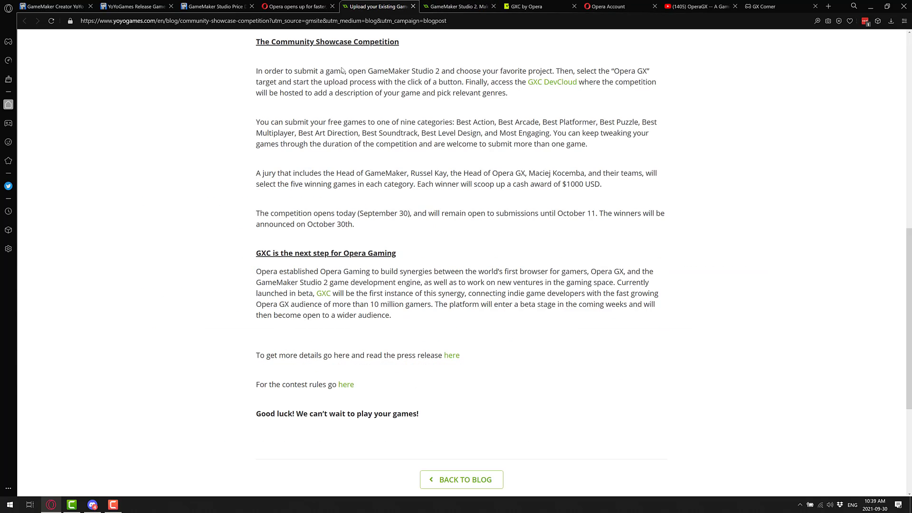
scroll(up, 3)
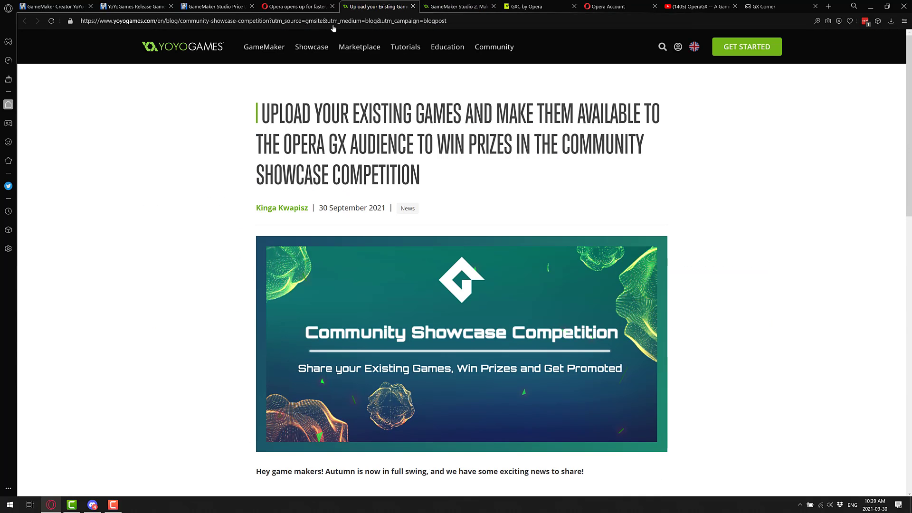
click(298, 6)
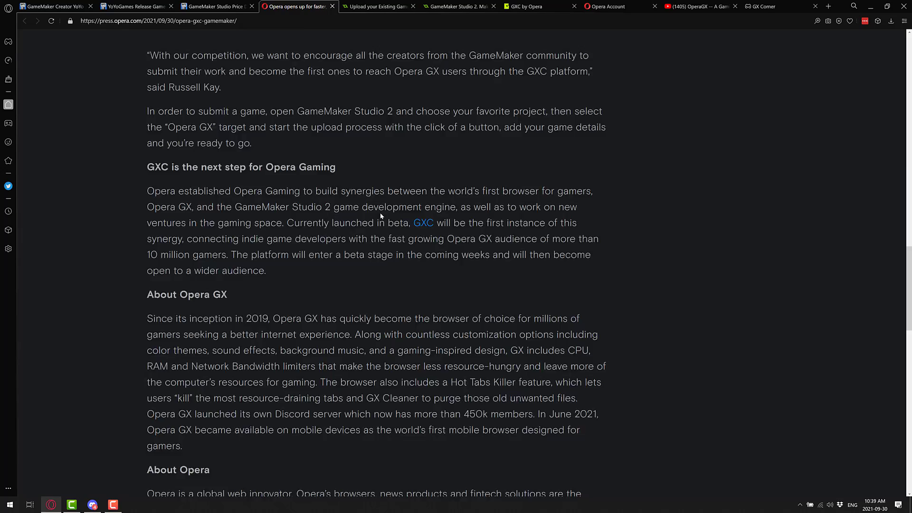
scroll(up, 3)
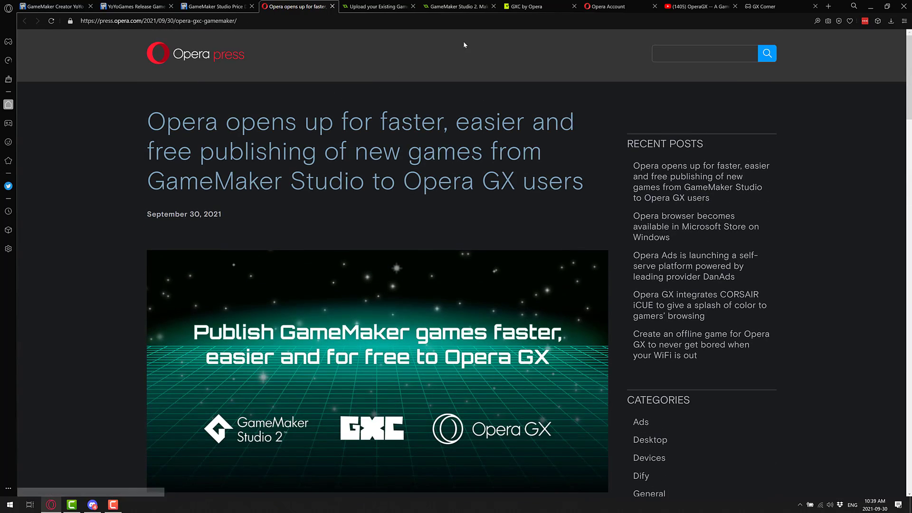
click(530, 6)
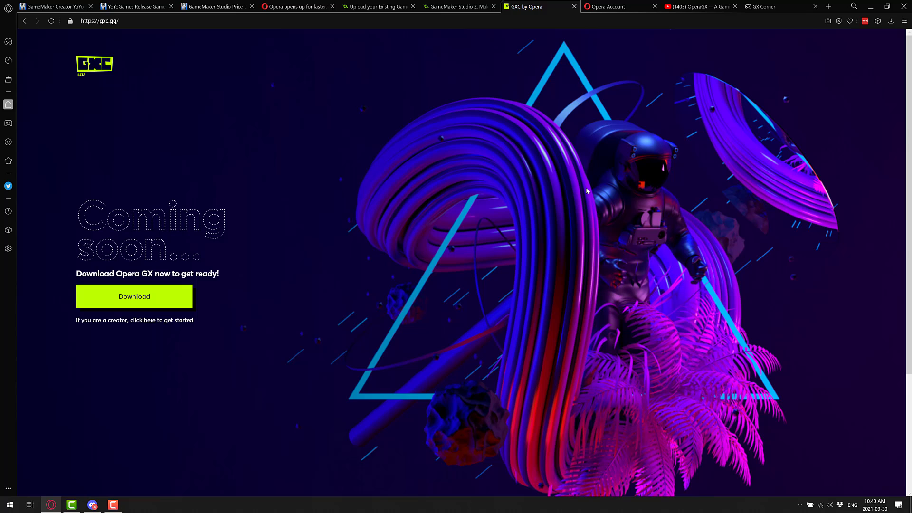
Switch to GameFromScratch's price-drop article showing the Free, Indie and Enterprise tiers
click(215, 6)
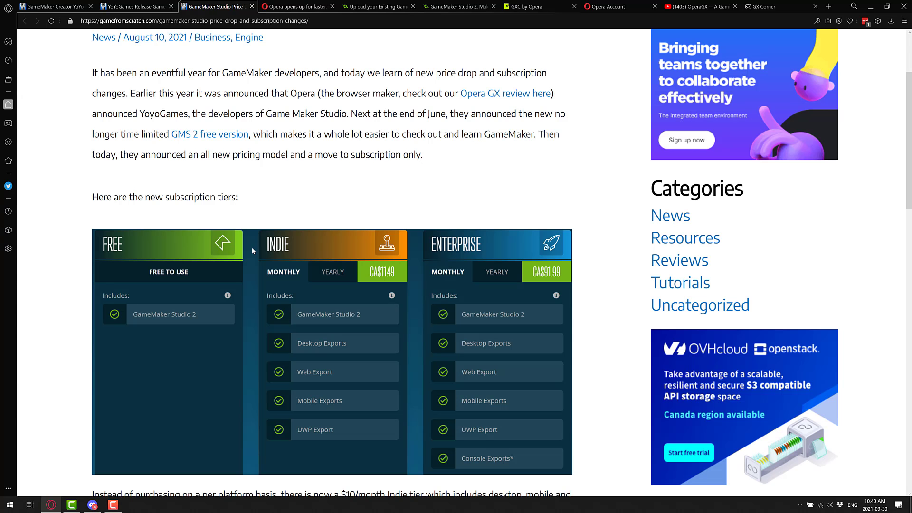
mouse_move(241, 418)
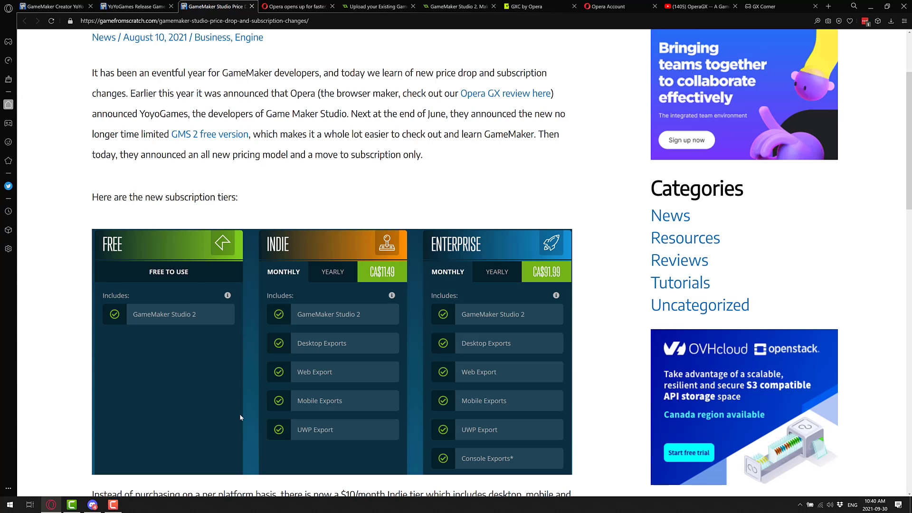
mouse_move(347, 238)
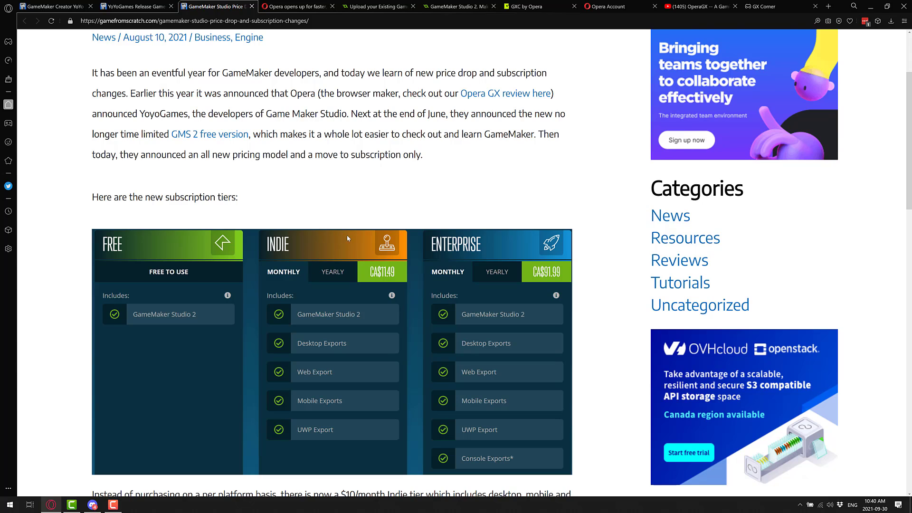
mouse_move(552, 278)
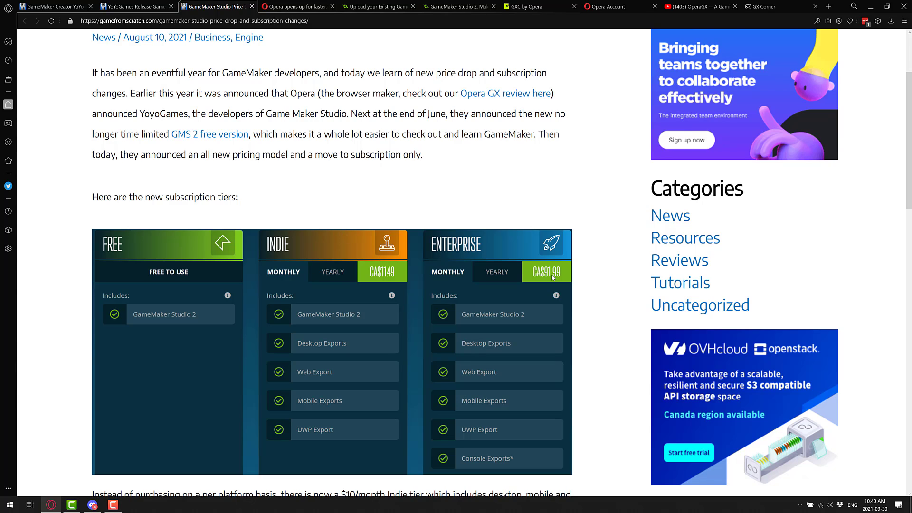
mouse_move(230, 293)
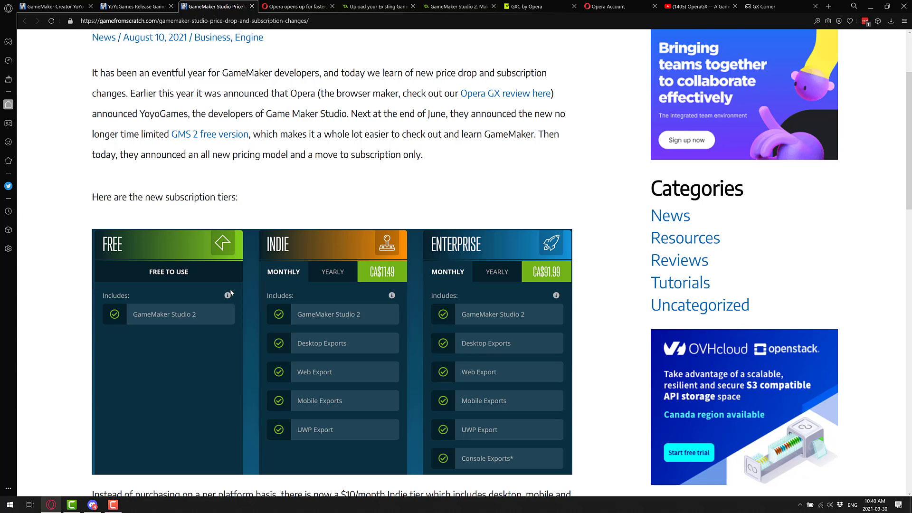
mouse_move(102, 295)
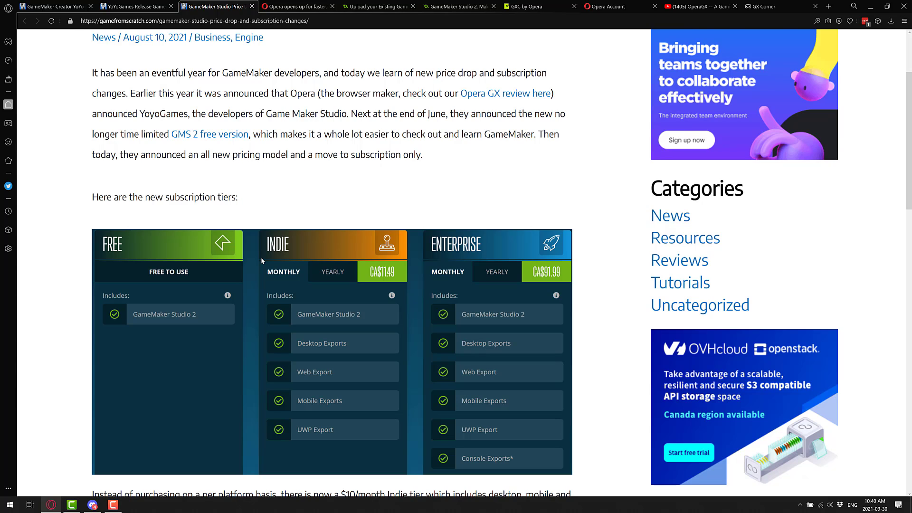
mouse_move(166, 236)
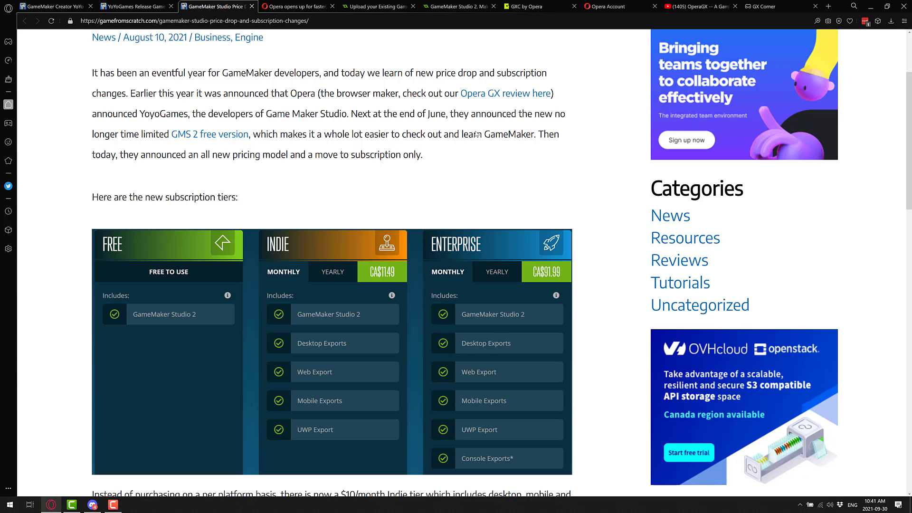
Pass through the Opera Account tab back to the competition post's dates paragraph
click(604, 6)
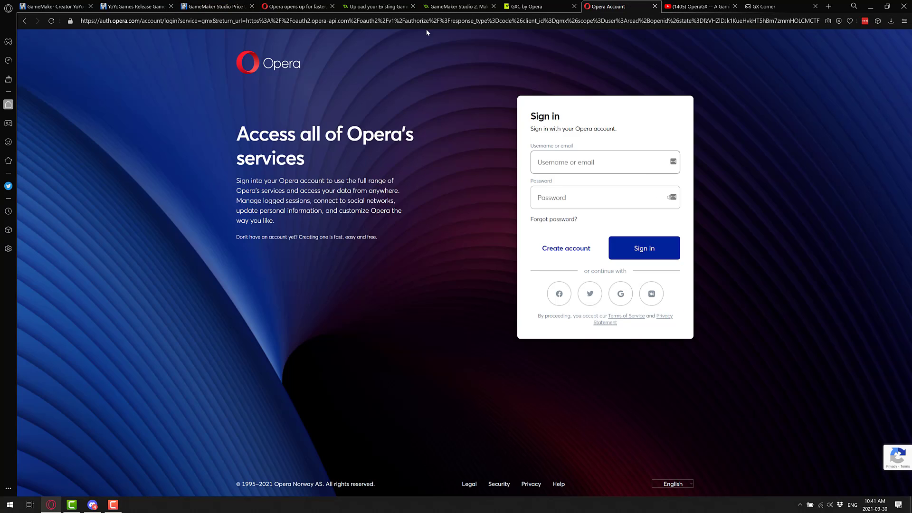
click(375, 6)
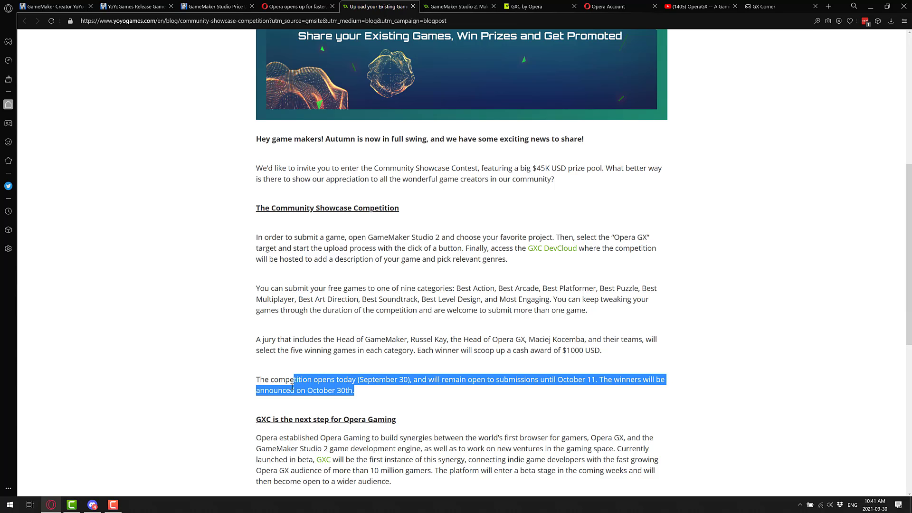
click(536, 370)
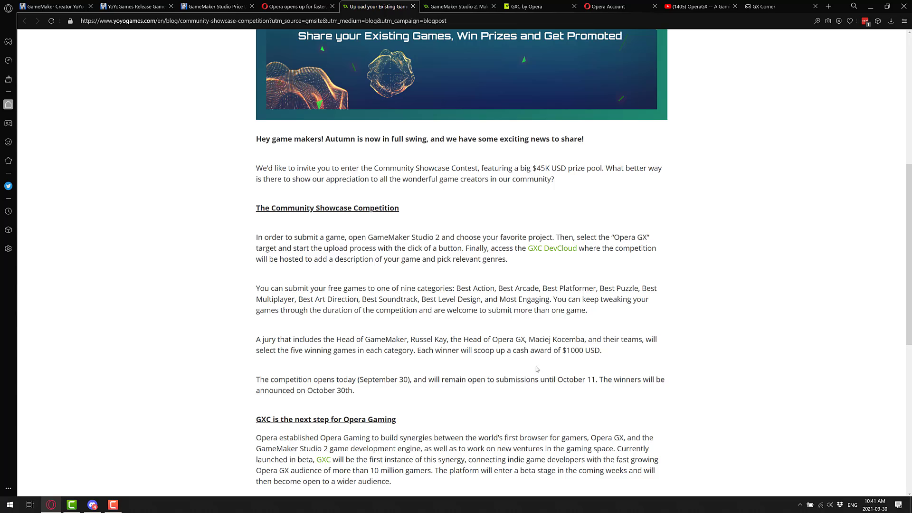
mouse_move(589, 341)
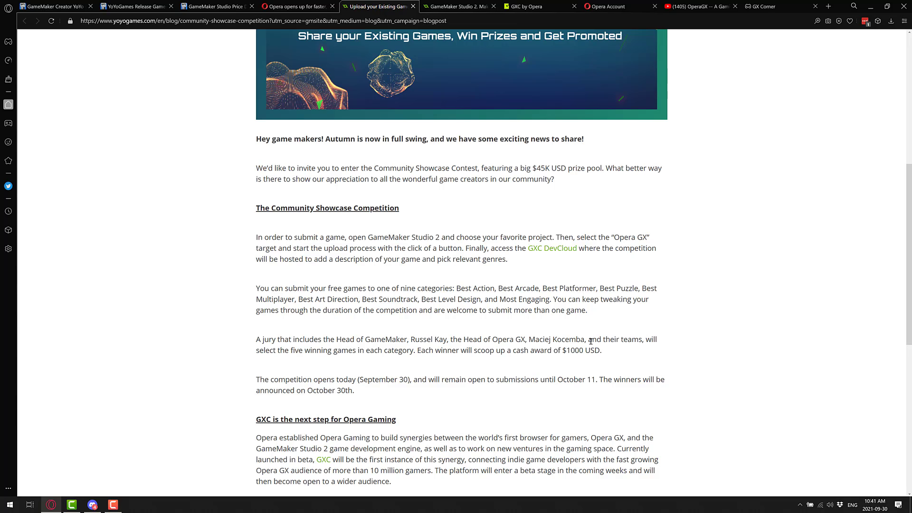
mouse_move(562, 388)
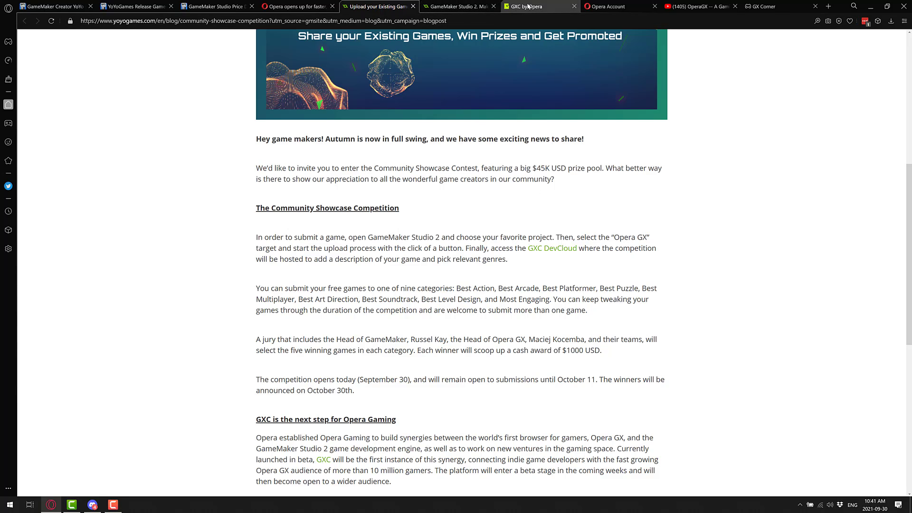
Switch to the contest terms tab and scroll to section 8, Judging
click(459, 6)
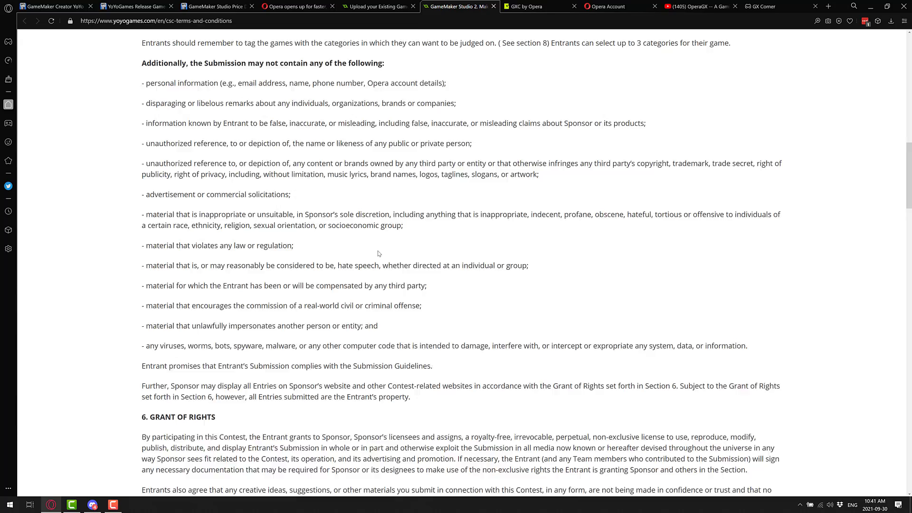
scroll(down, 3)
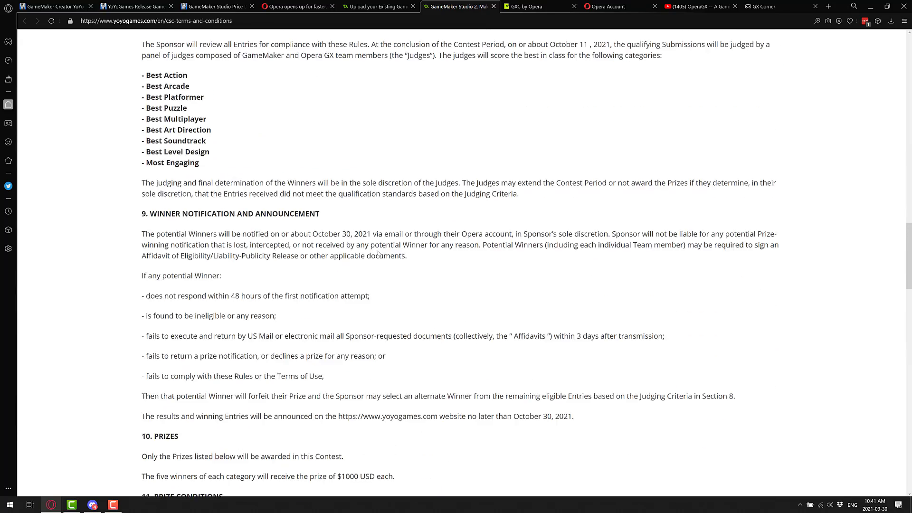
scroll(up, 3)
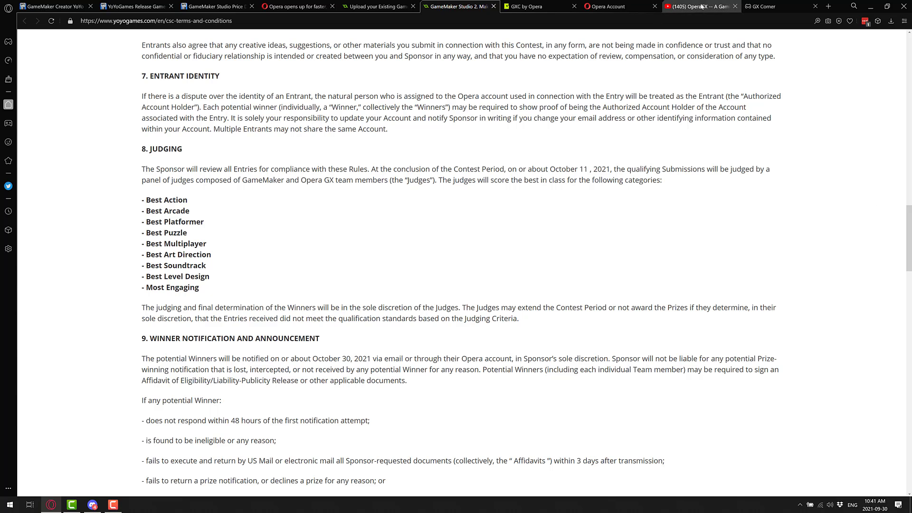
View the GameFromScratch Opera GX video, then return via the contest terms to GXC coming-soon page
click(700, 6)
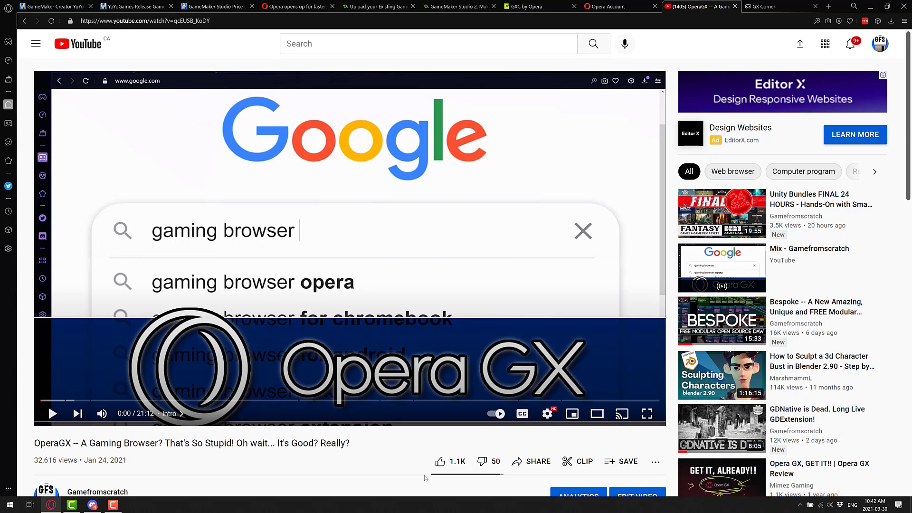
mouse_move(488, 401)
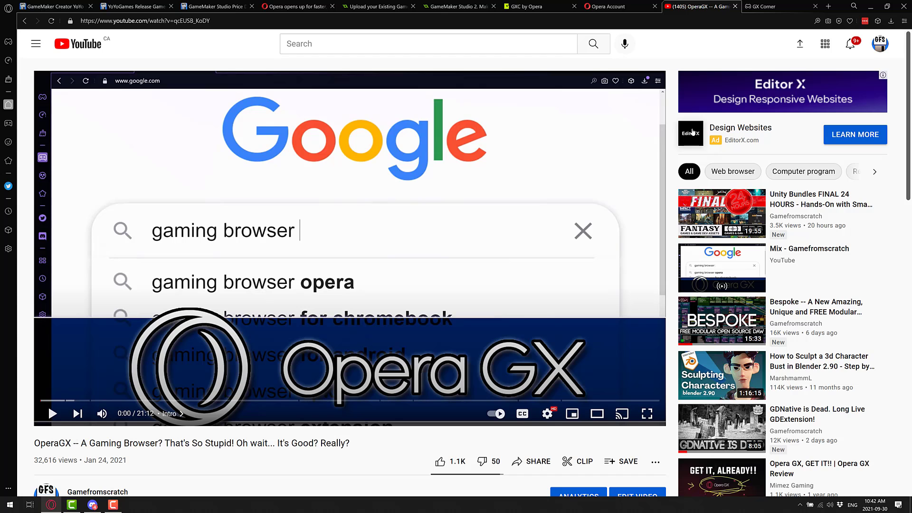
click(460, 6)
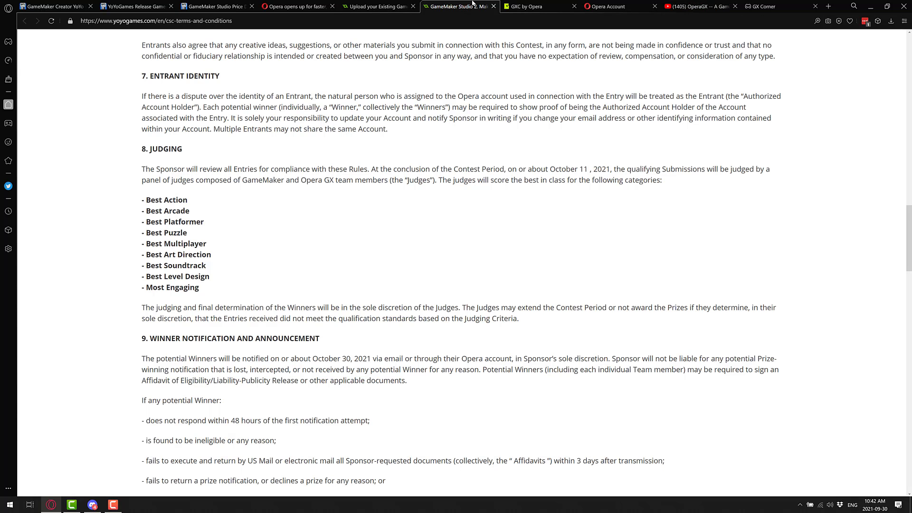
click(536, 6)
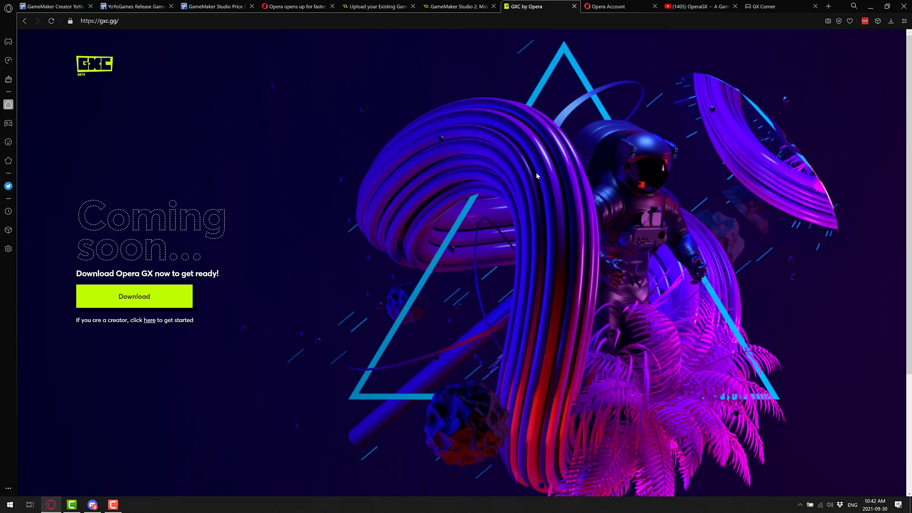
mouse_move(235, 71)
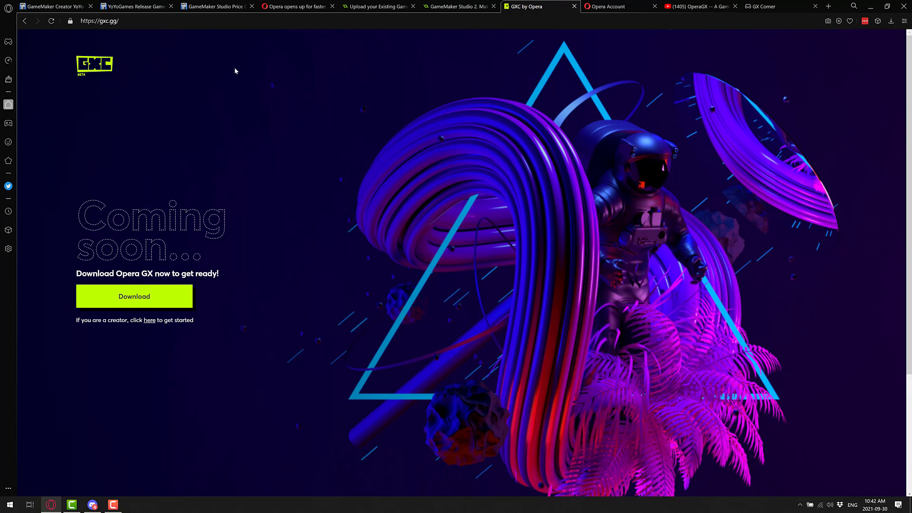